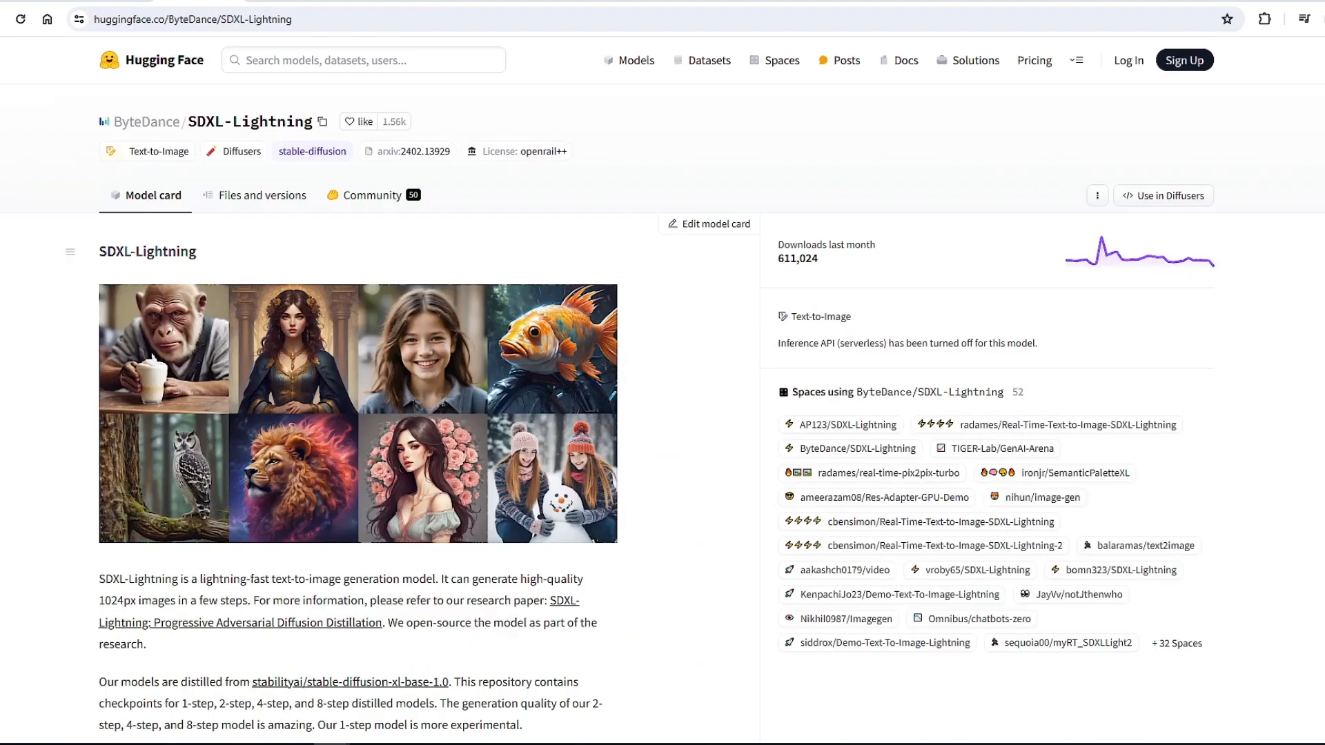
Generate three 4-step SDXL-Lightning images from the urban-space-with-trees prompt
{"action": "scroll", "scroll_direction": "down", "scroll_amount": 3}
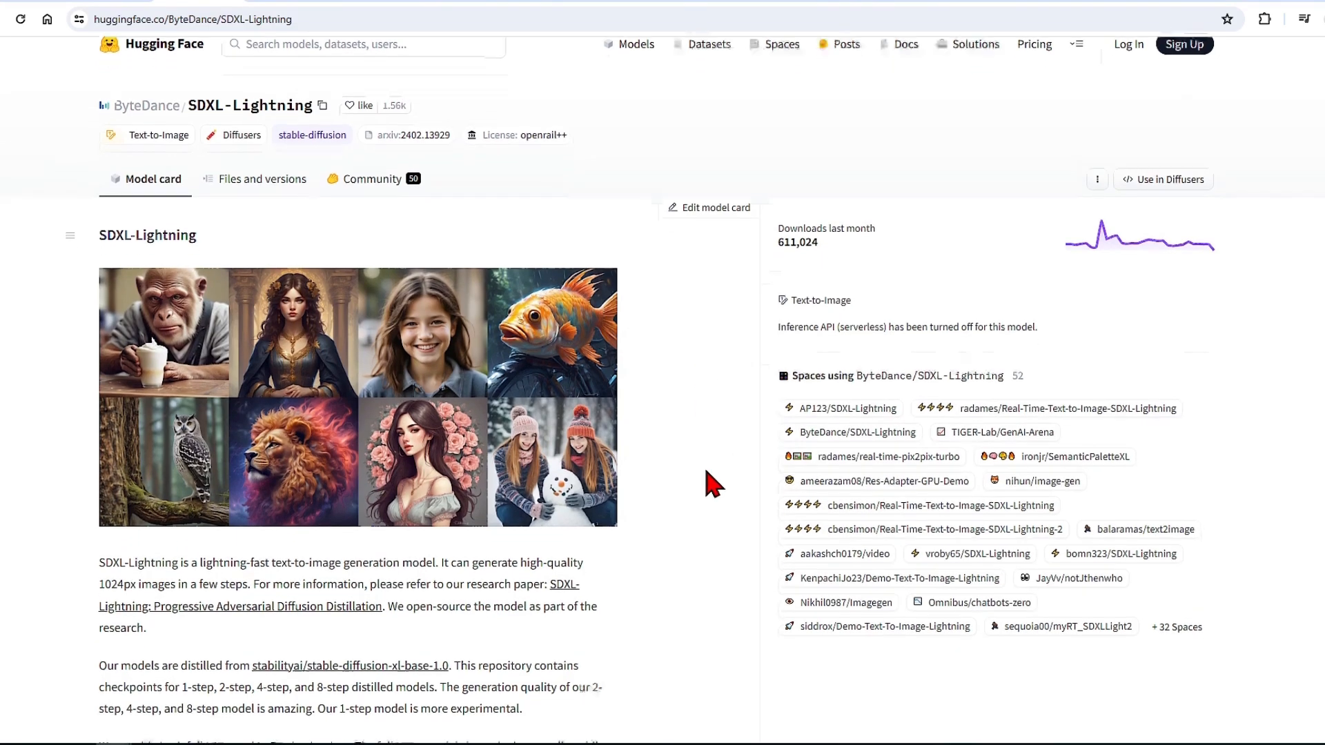
{"action": "scroll", "scroll_direction": "down", "scroll_amount": 3}
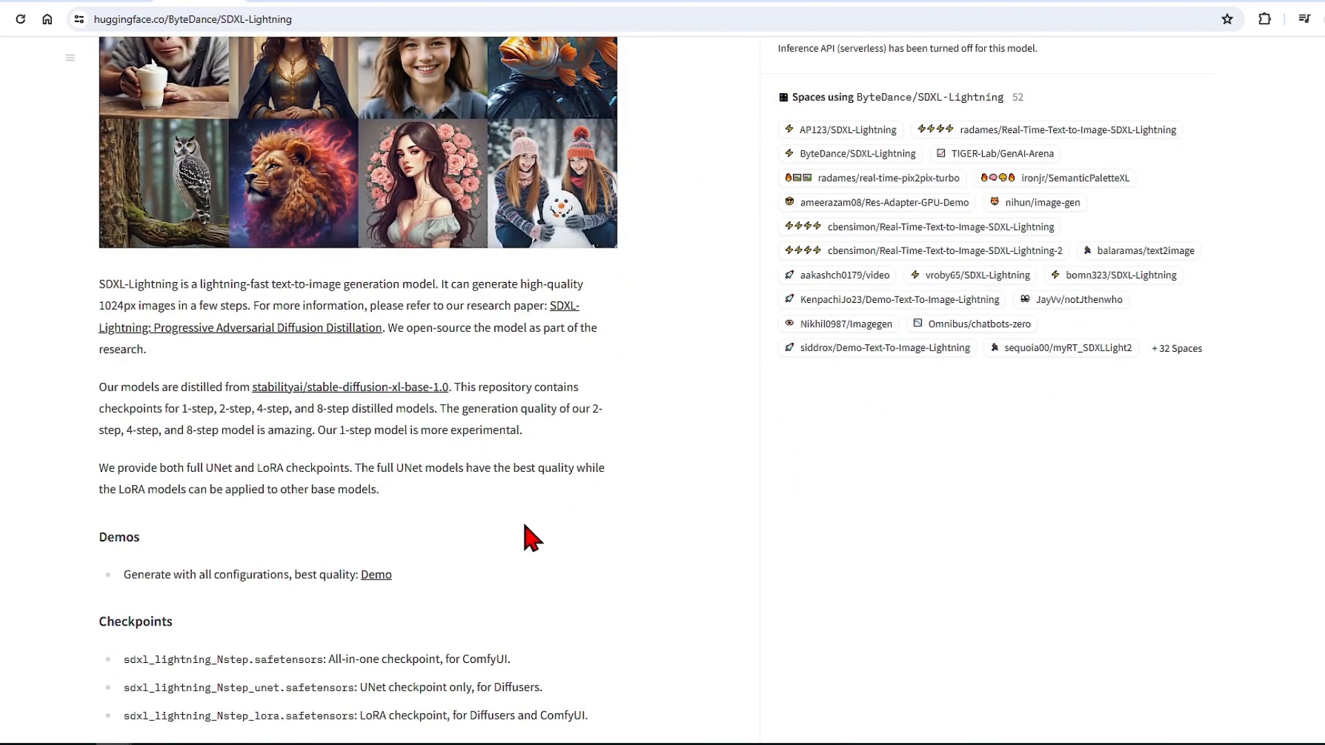
{"action": "mouse_move", "coordinate": [650, 418]}
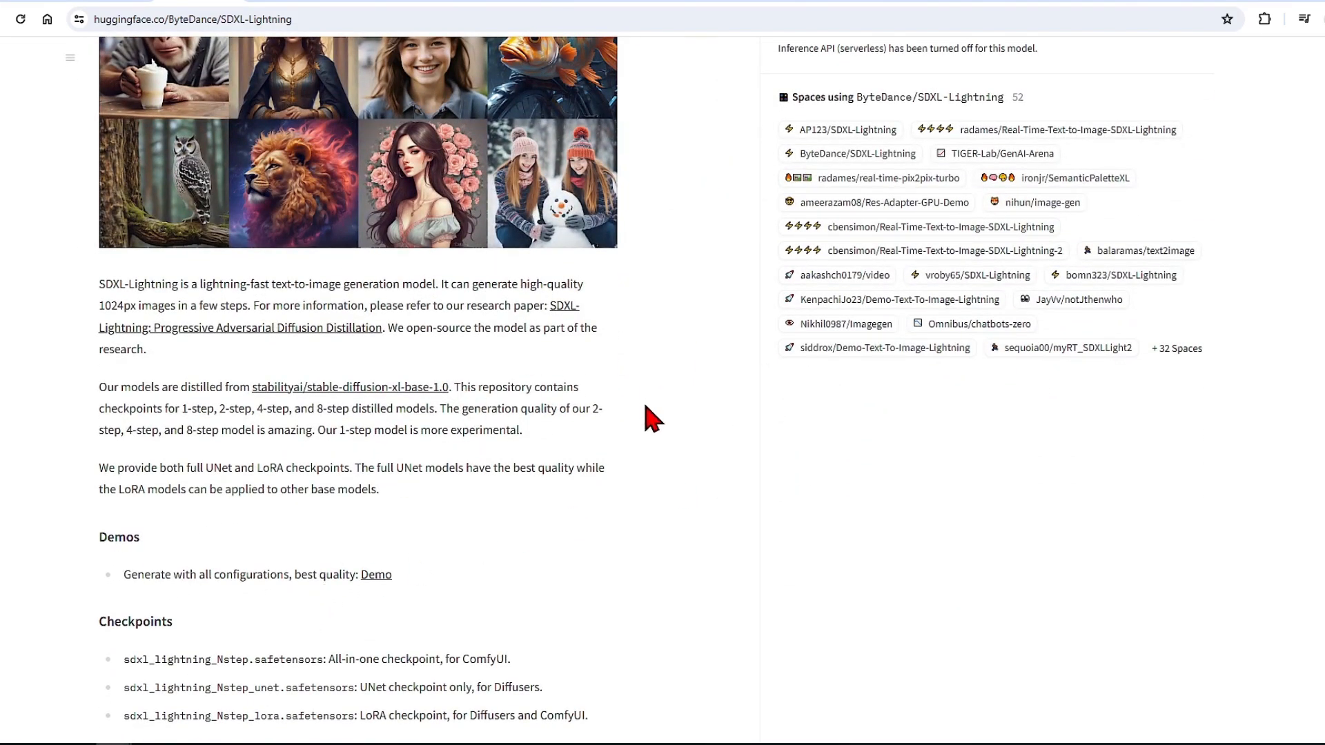
{"action": "mouse_move", "coordinate": [436, 387]}
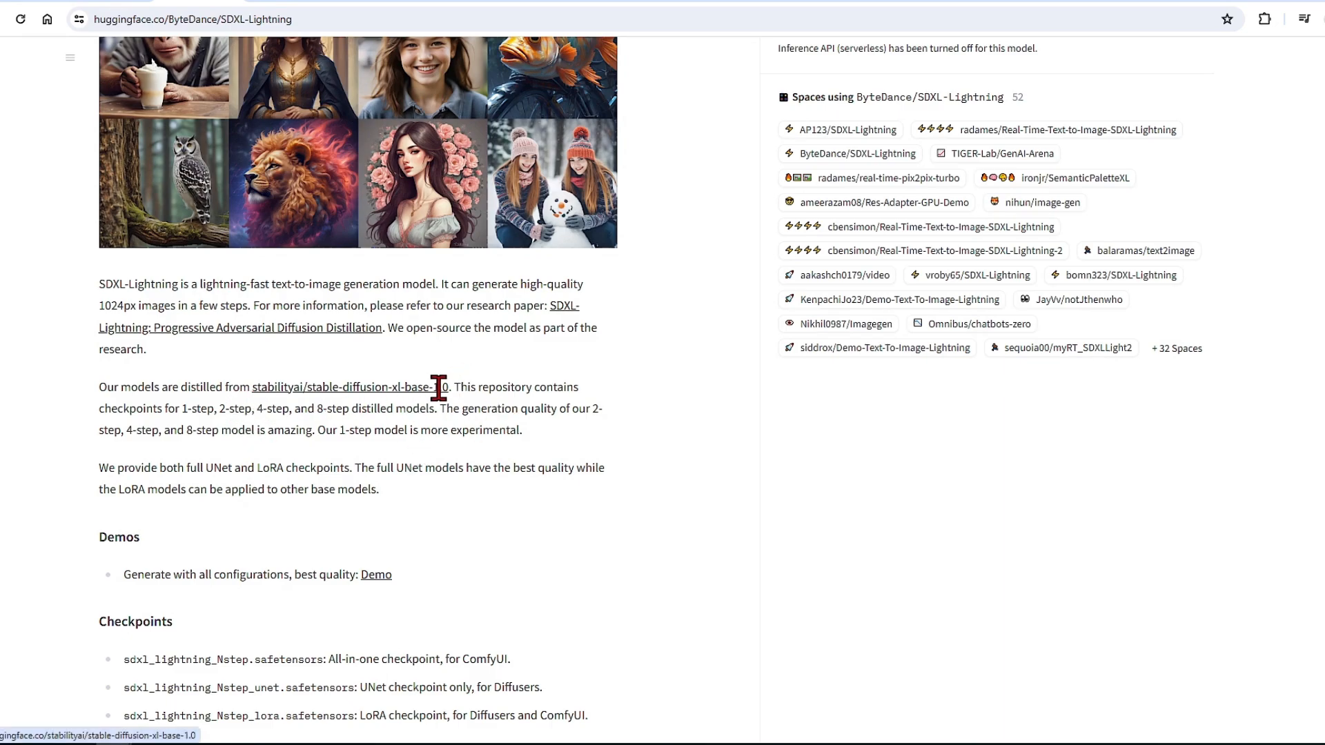
{"action": "mouse_move", "coordinate": [526, 431]}
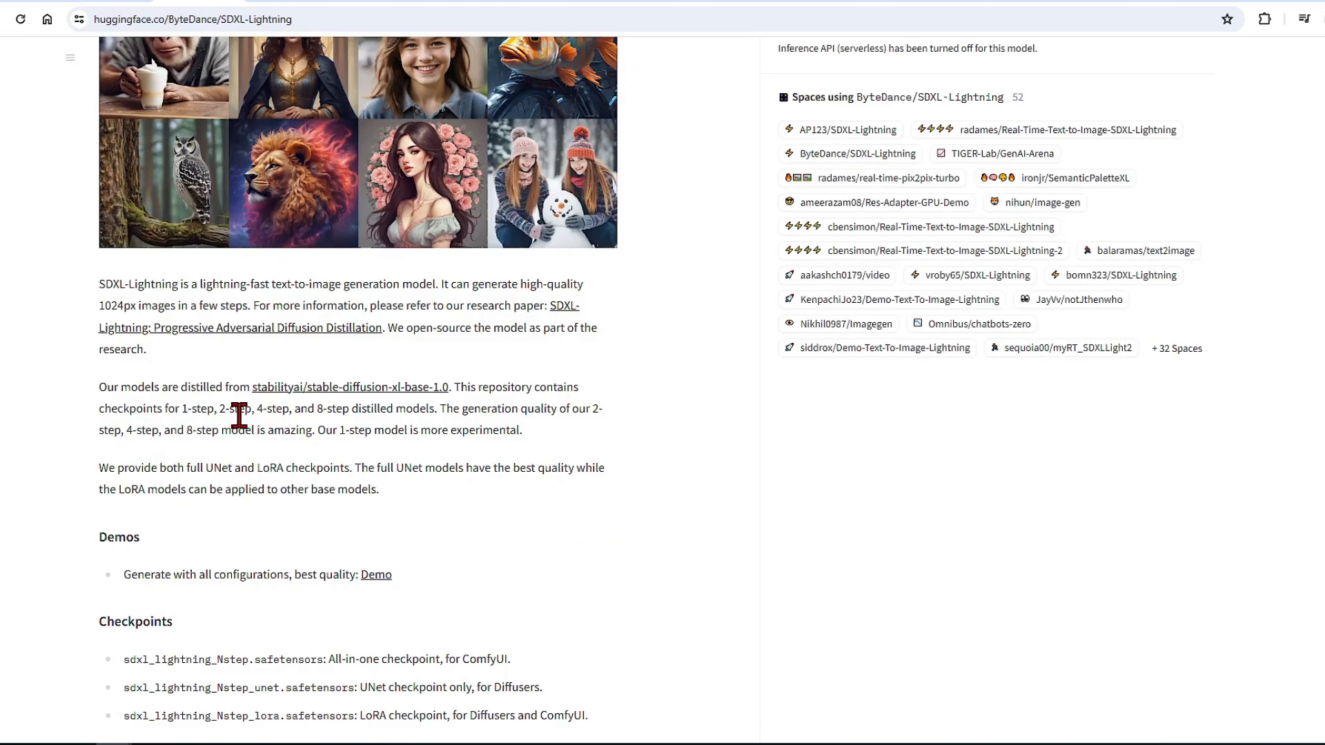
{"action": "mouse_move", "coordinate": [250, 411]}
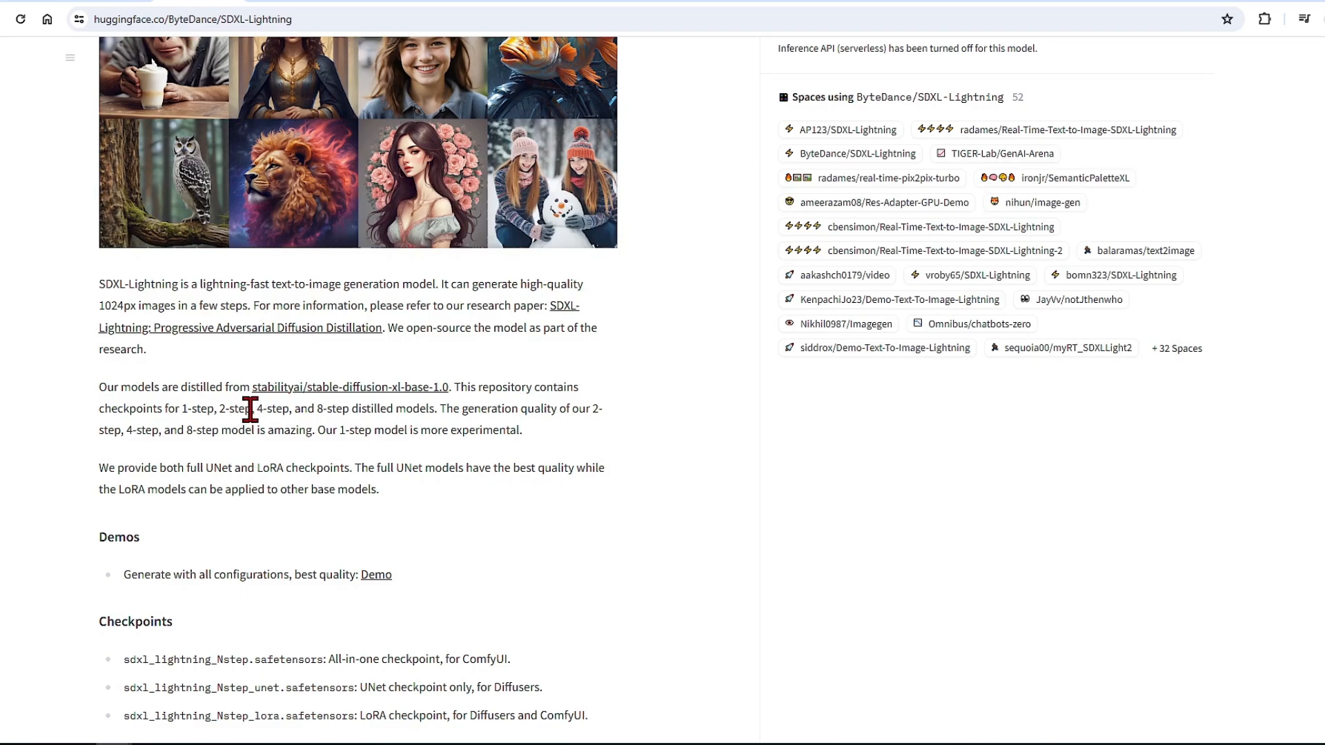
{"action": "mouse_move", "coordinate": [395, 566]}
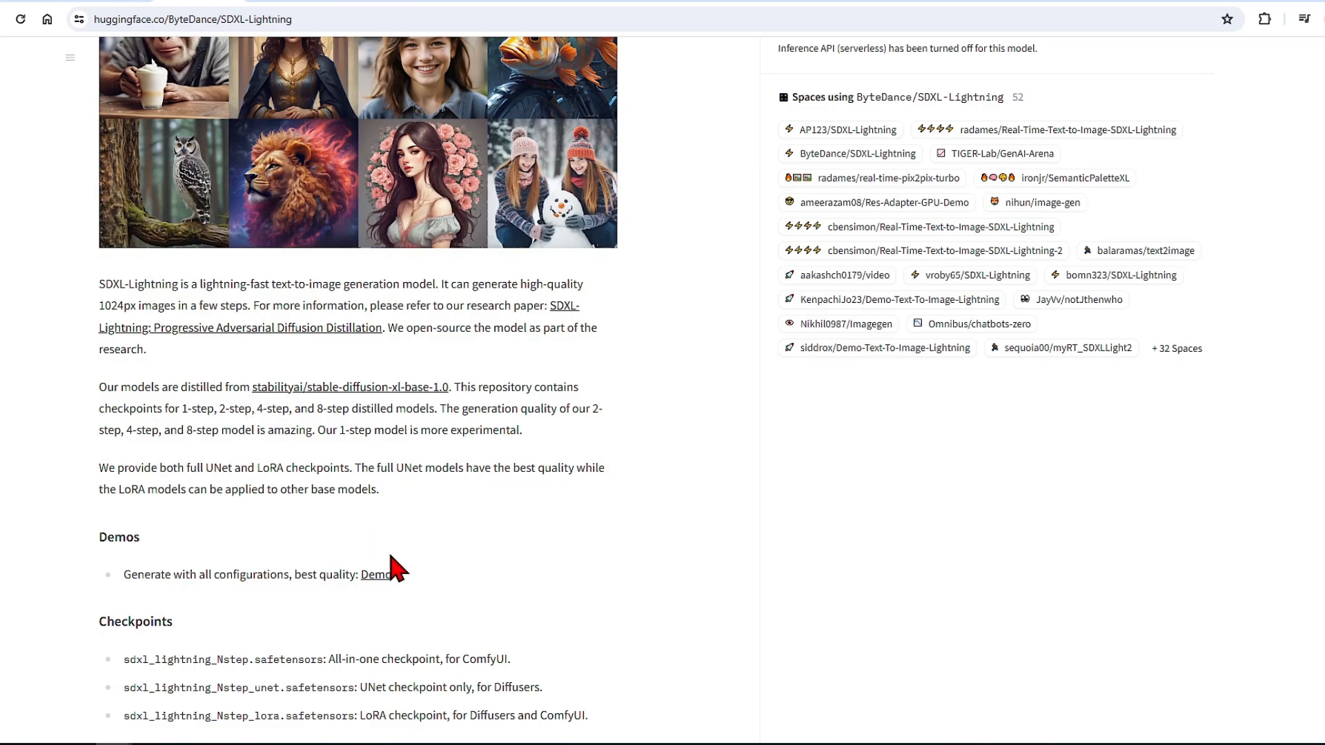
{"action": "mouse_move", "coordinate": [330, 416]}
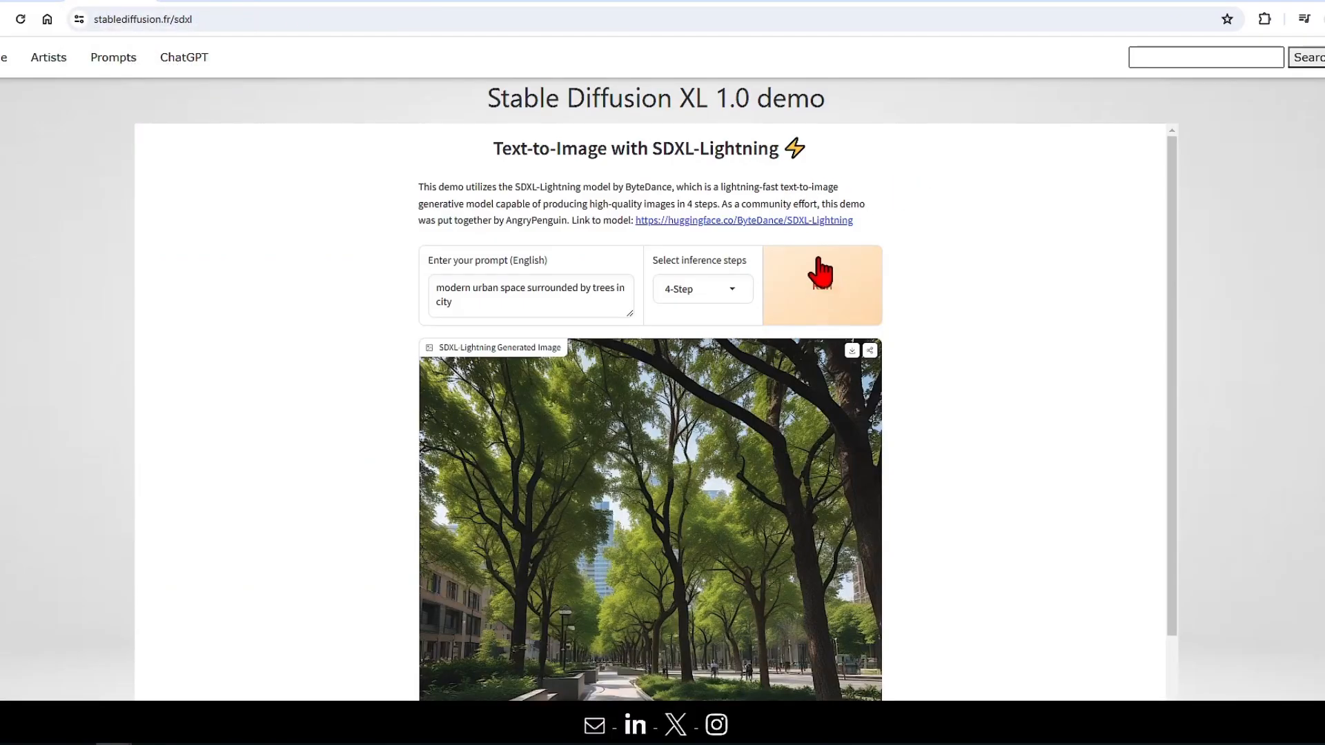
{"action": "left_click", "coordinate": [819, 284]}
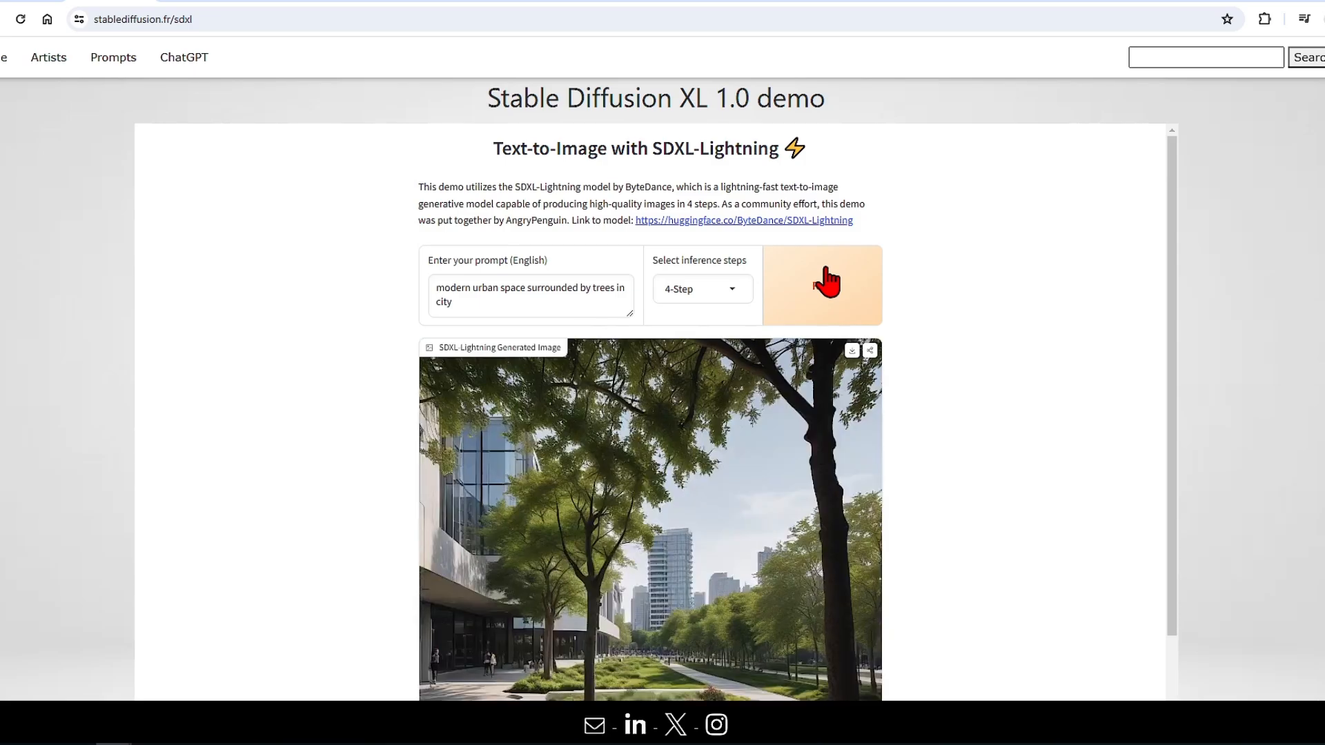
{"action": "left_click", "coordinate": [820, 279]}
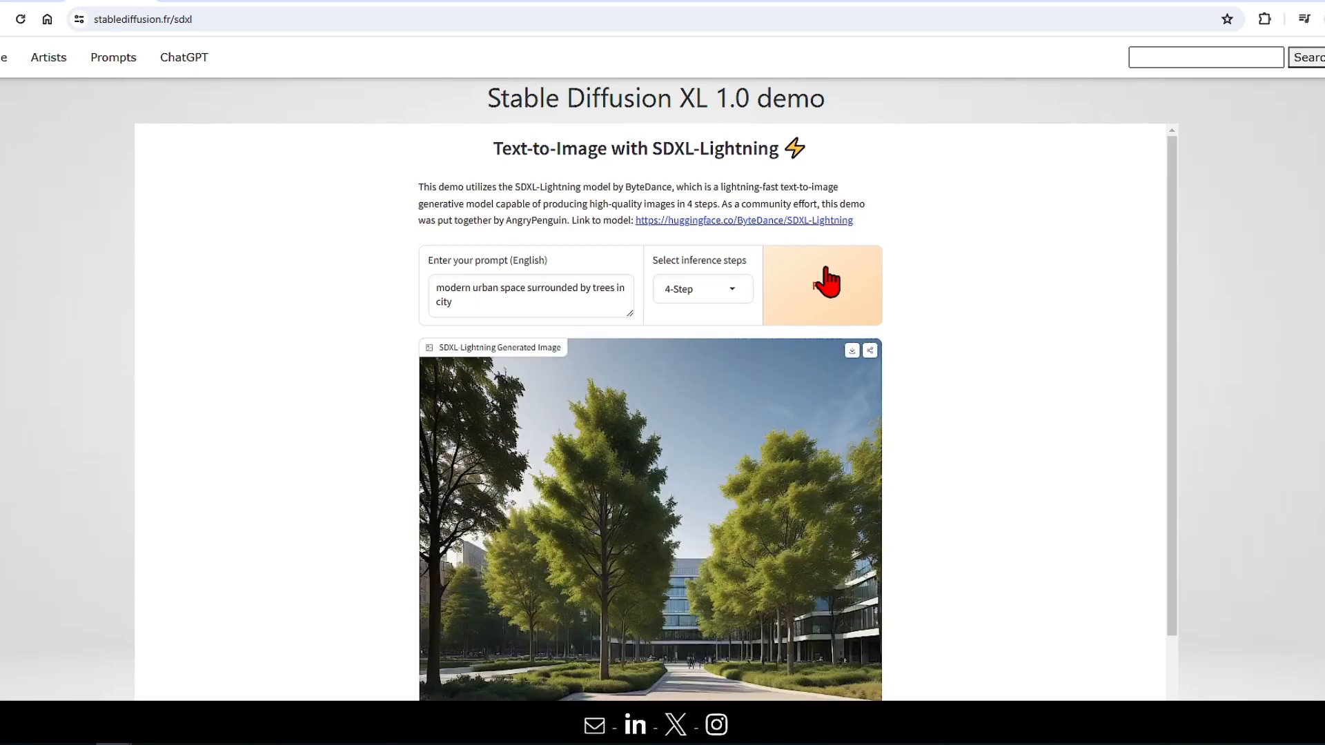
{"action": "left_click", "coordinate": [819, 284]}
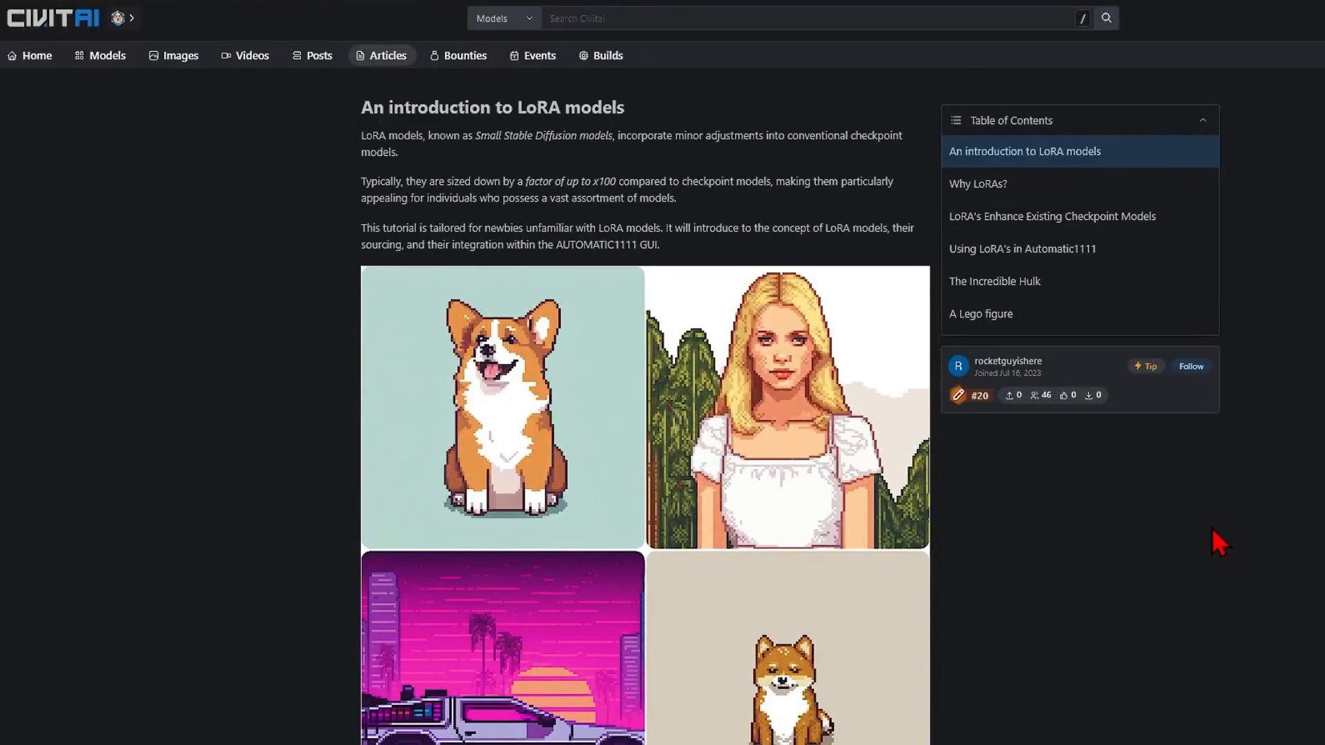
Read through the Civitai LoRA introduction article
{"action": "scroll", "scroll_direction": "down", "scroll_amount": 3}
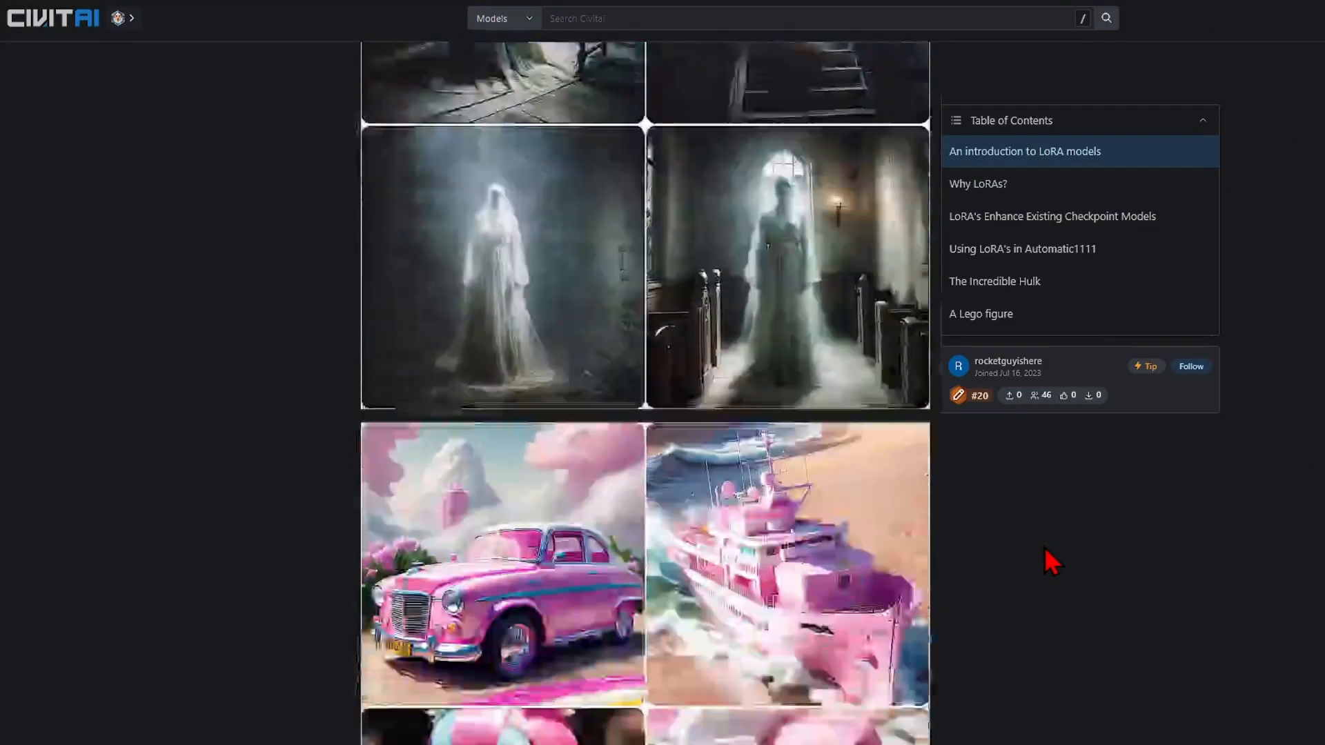
{"action": "scroll", "scroll_direction": "down", "scroll_amount": 3}
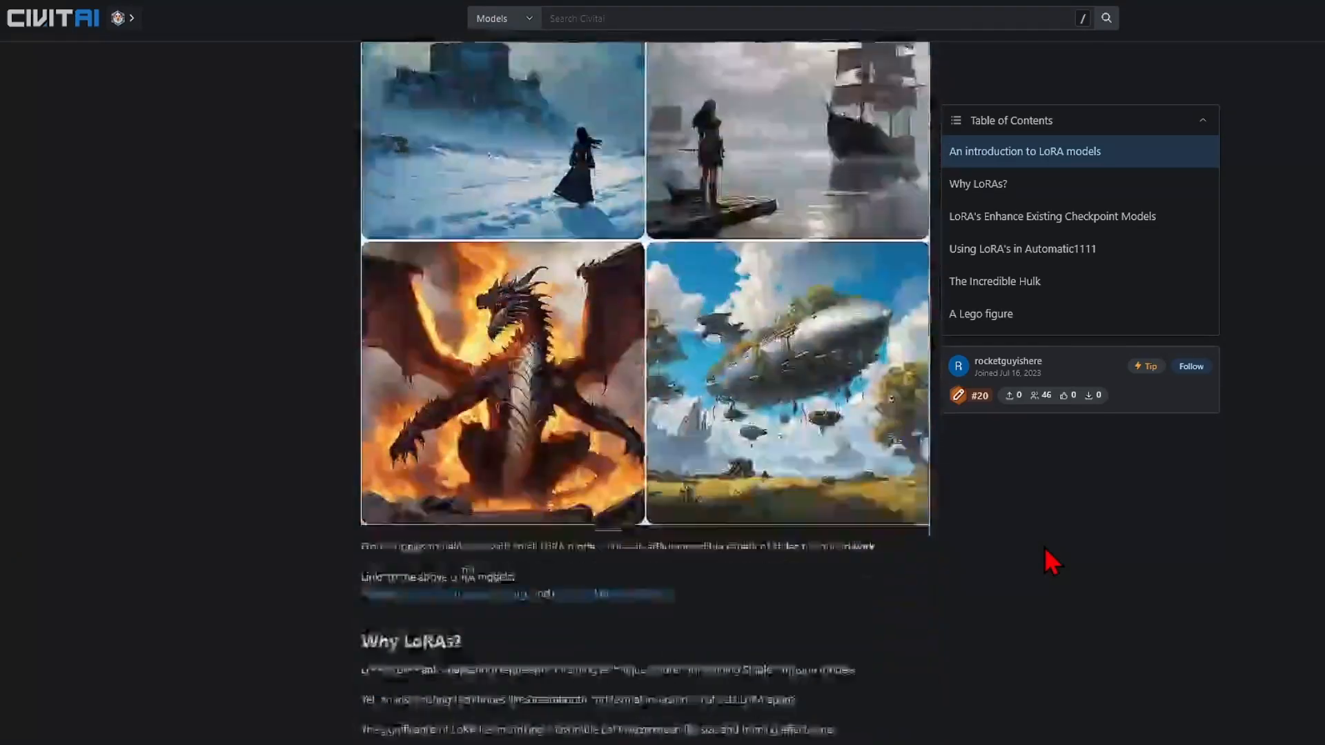
{"action": "scroll", "scroll_direction": "down", "scroll_amount": 3}
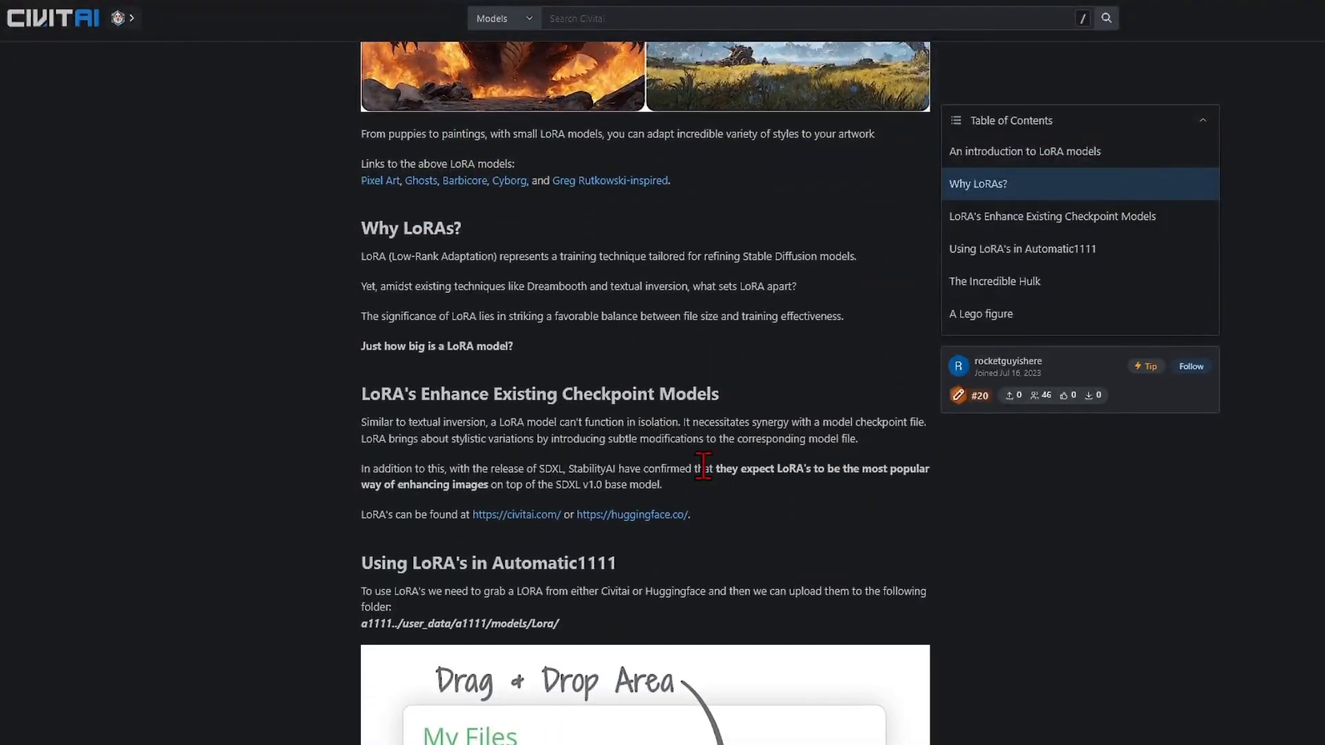
{"action": "mouse_move", "coordinate": [353, 408]}
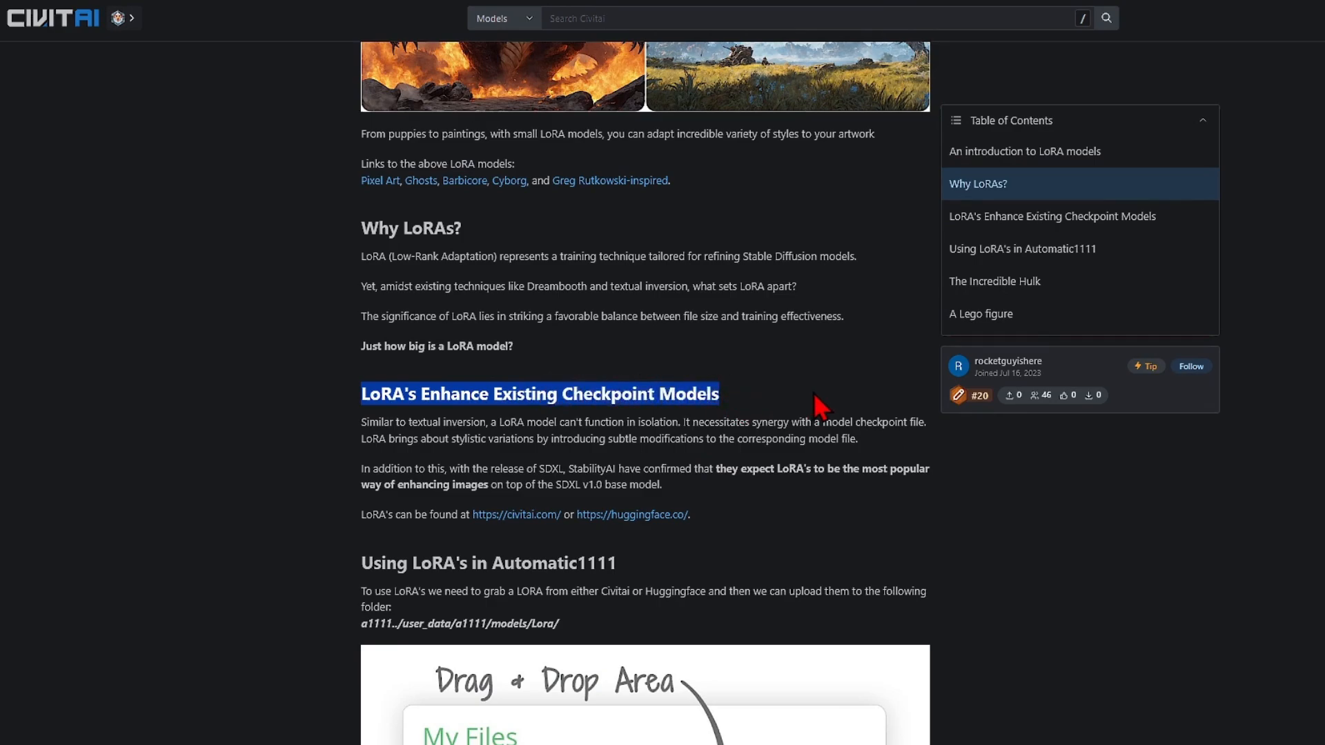
{"action": "mouse_move", "coordinate": [868, 398]}
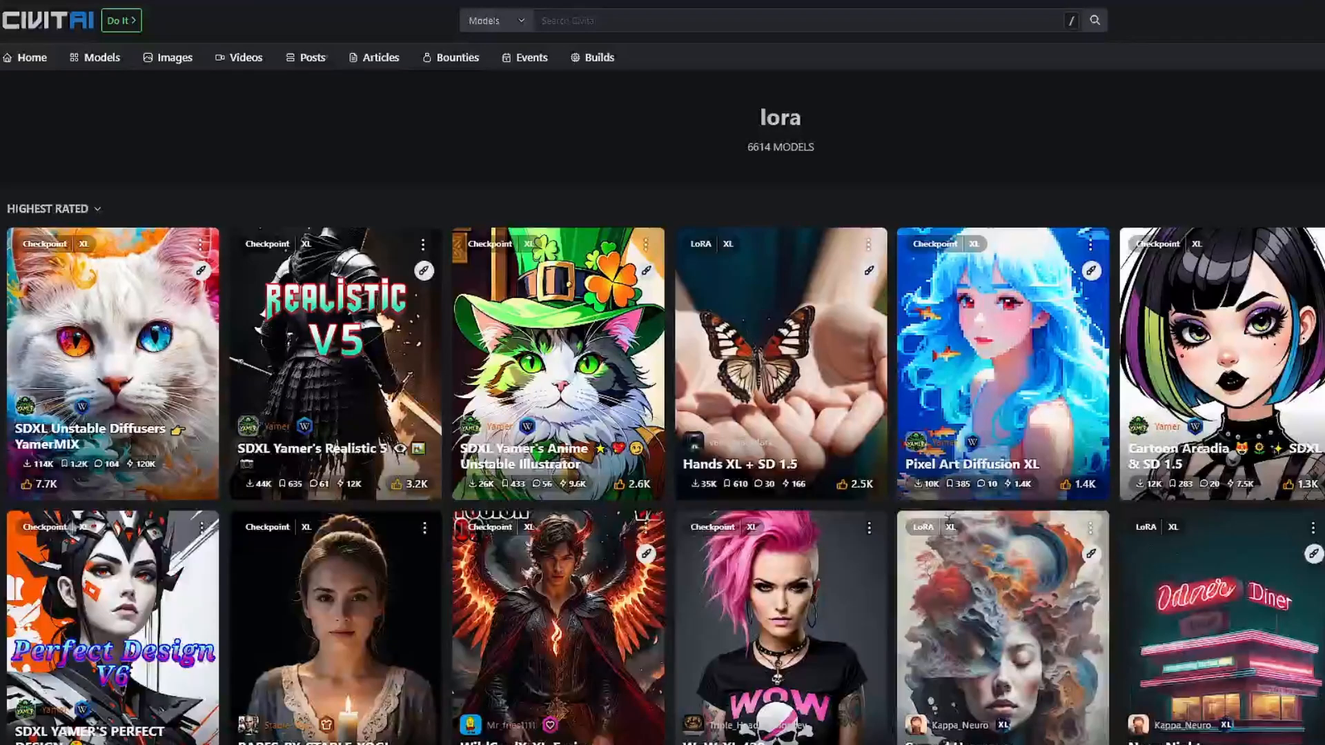
Browse the Highest Rated model results grid for 'lora' on Civitai
{"action": "double_click", "coordinate": [779, 115]}
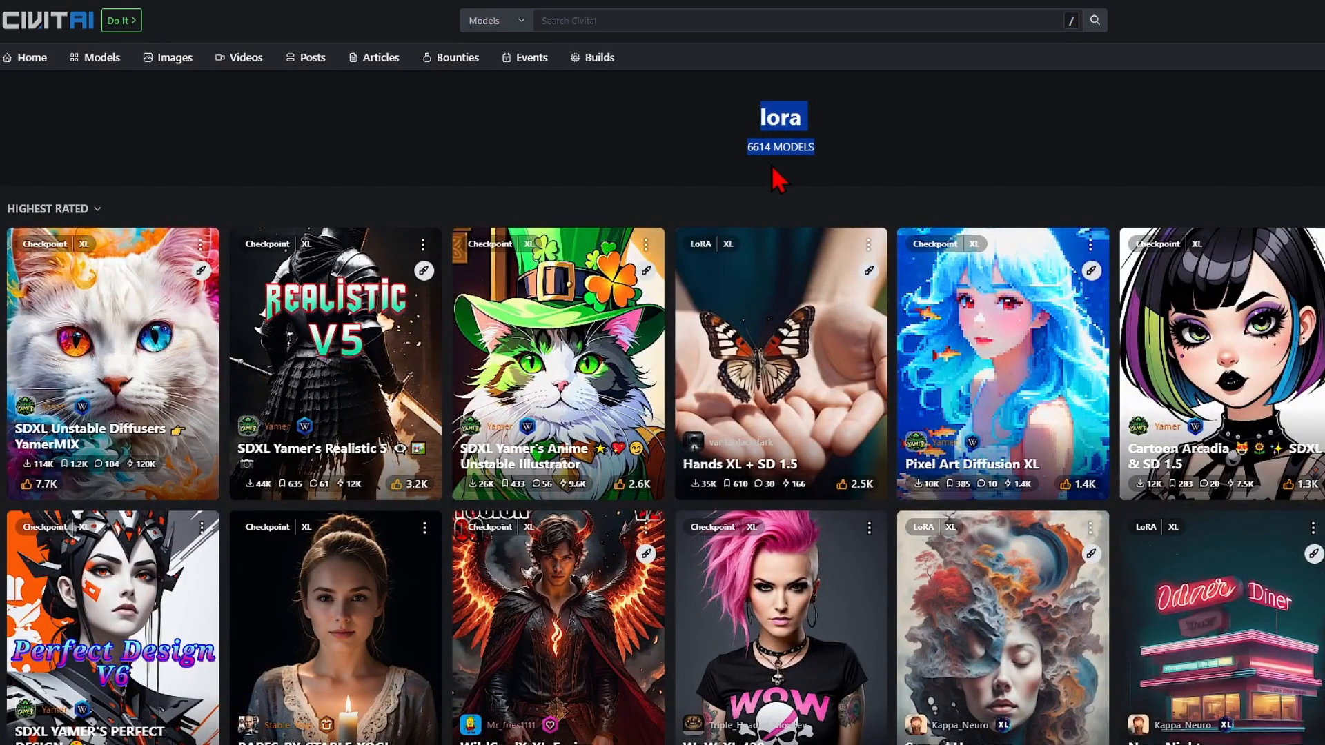
{"action": "scroll", "scroll_direction": "down", "scroll_amount": 3}
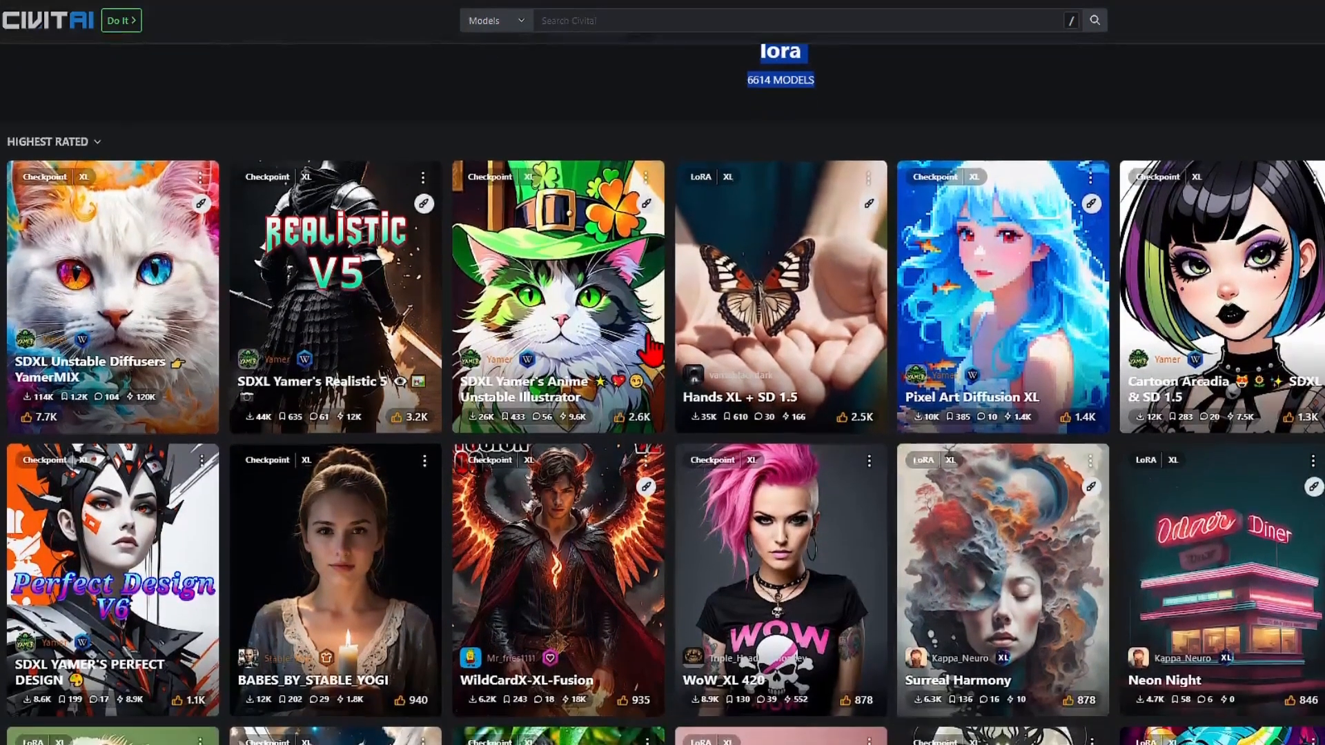
{"action": "scroll", "scroll_direction": "down", "scroll_amount": 3}
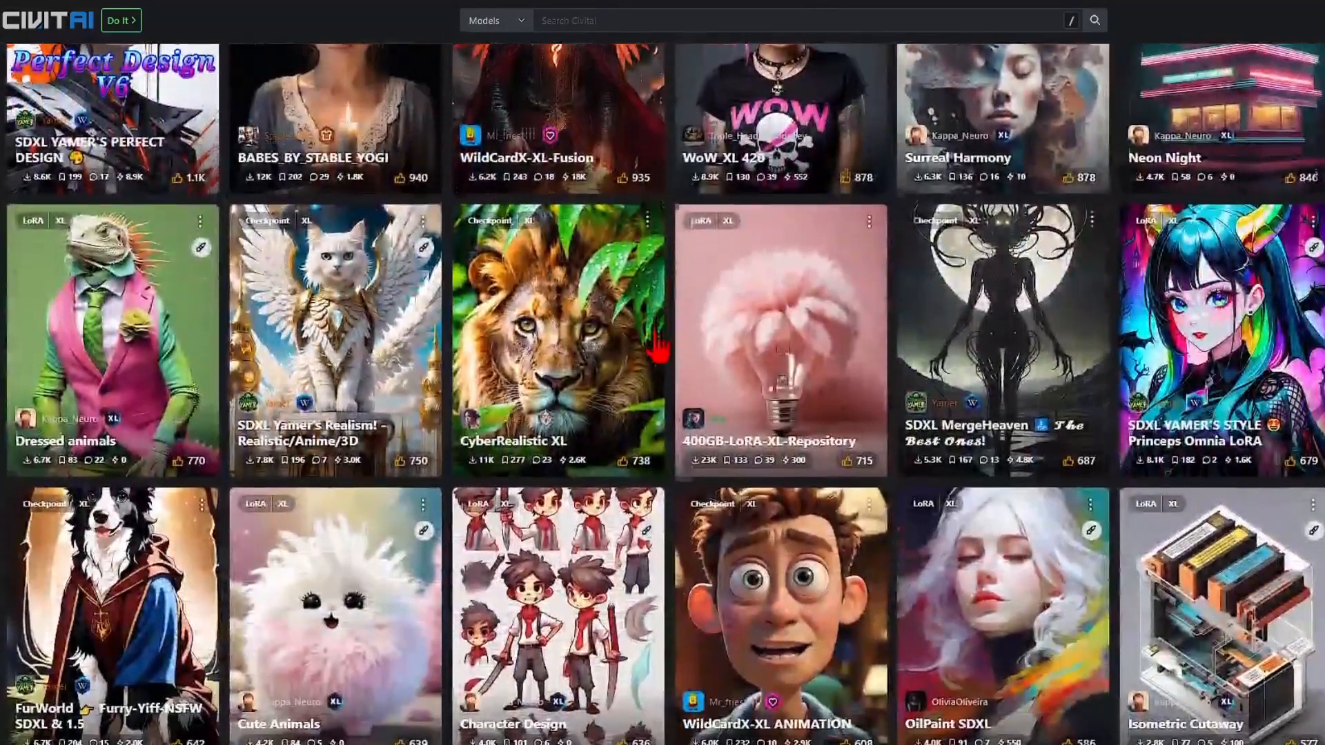
{"action": "scroll", "scroll_direction": "down", "scroll_amount": 3}
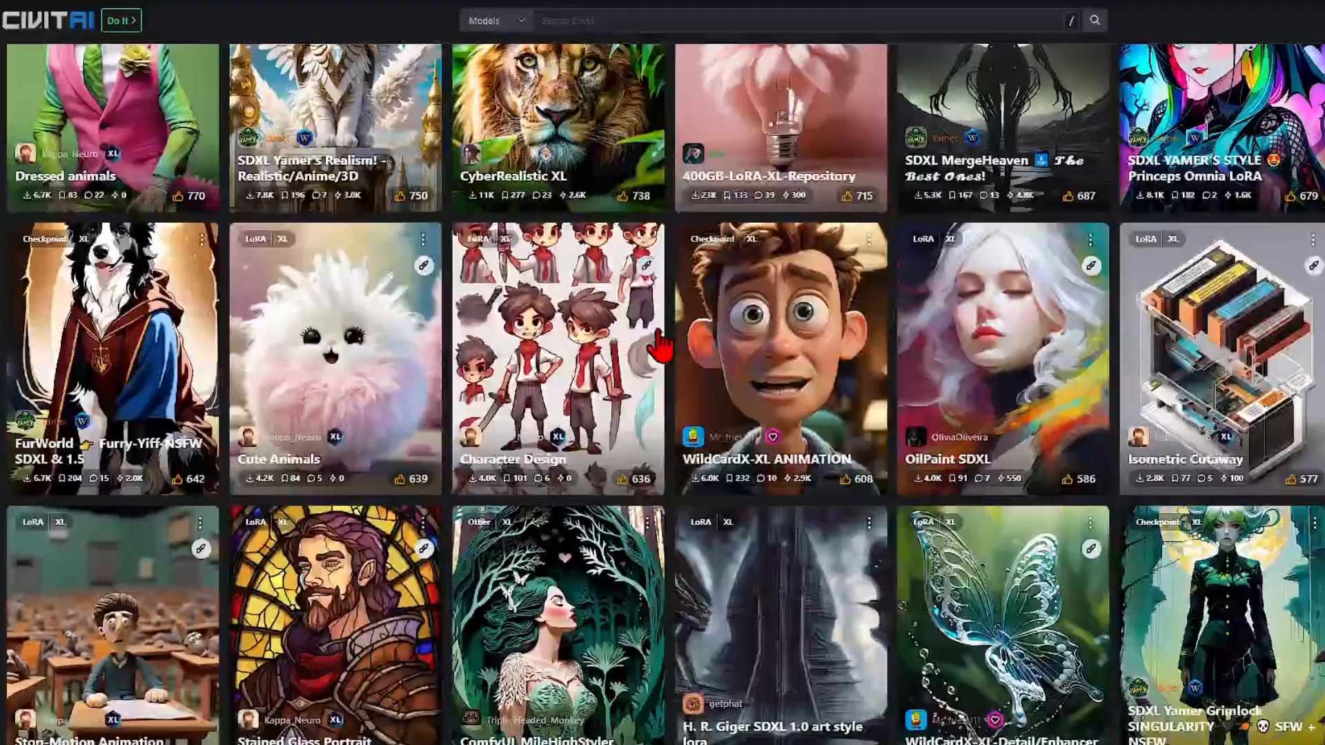
{"action": "scroll", "scroll_direction": "down", "scroll_amount": 3}
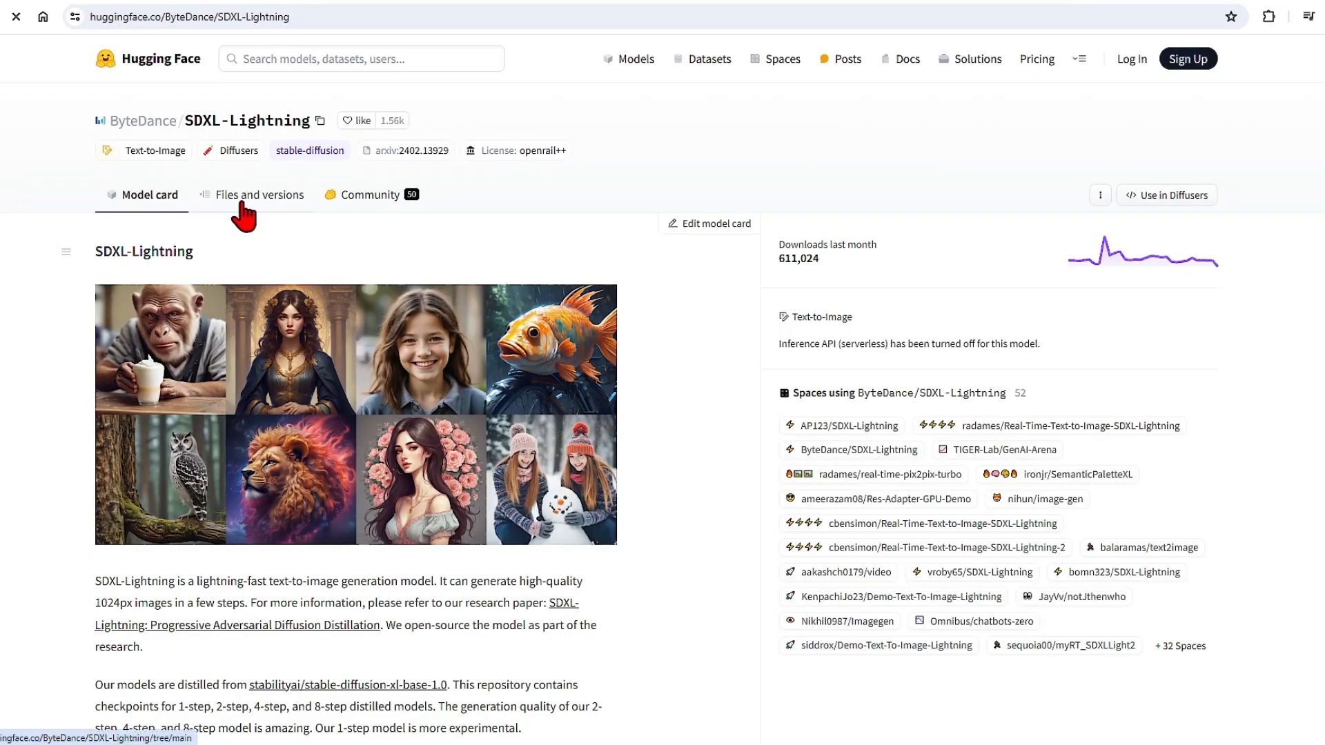
View the SDXL-Lightning repo files and confirm sdxl_lightning_4step_lora.safetensors is in ComfyUI's loras folder
{"action": "left_click", "coordinate": [260, 194]}
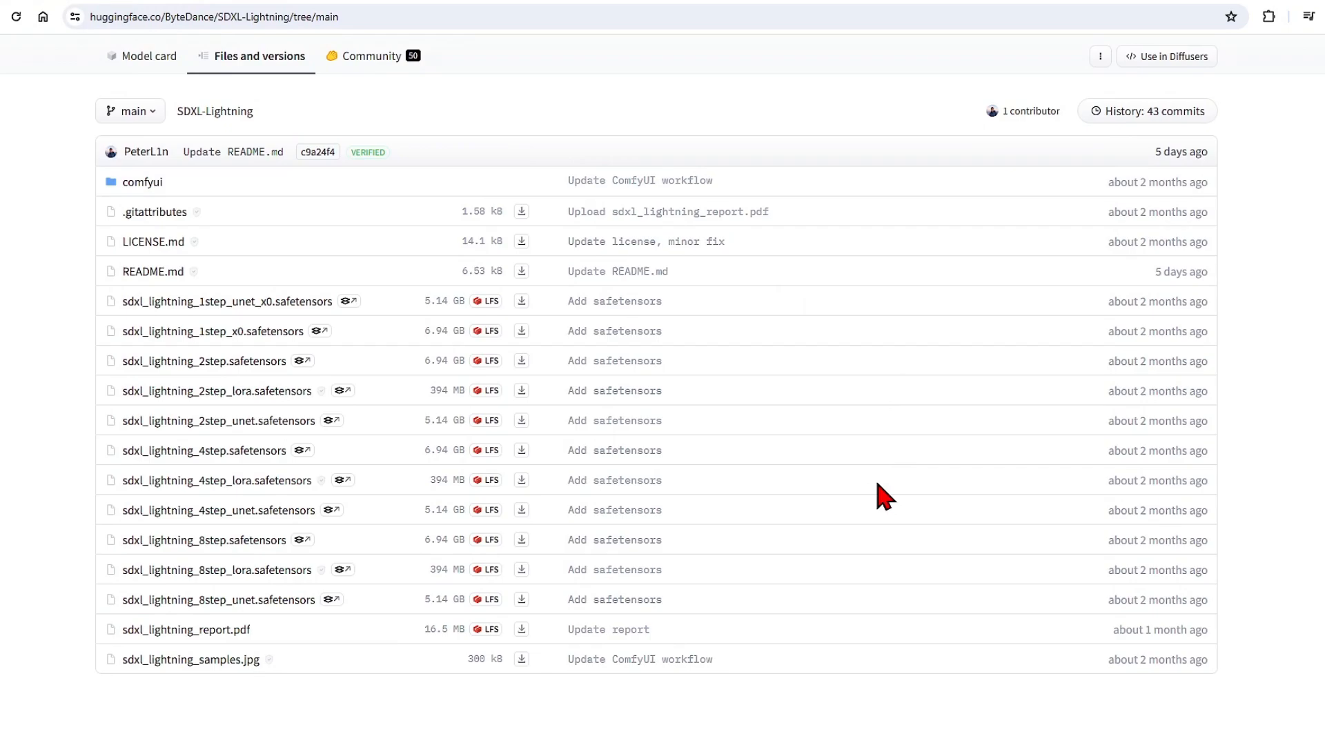
{"action": "mouse_move", "coordinate": [614, 480]}
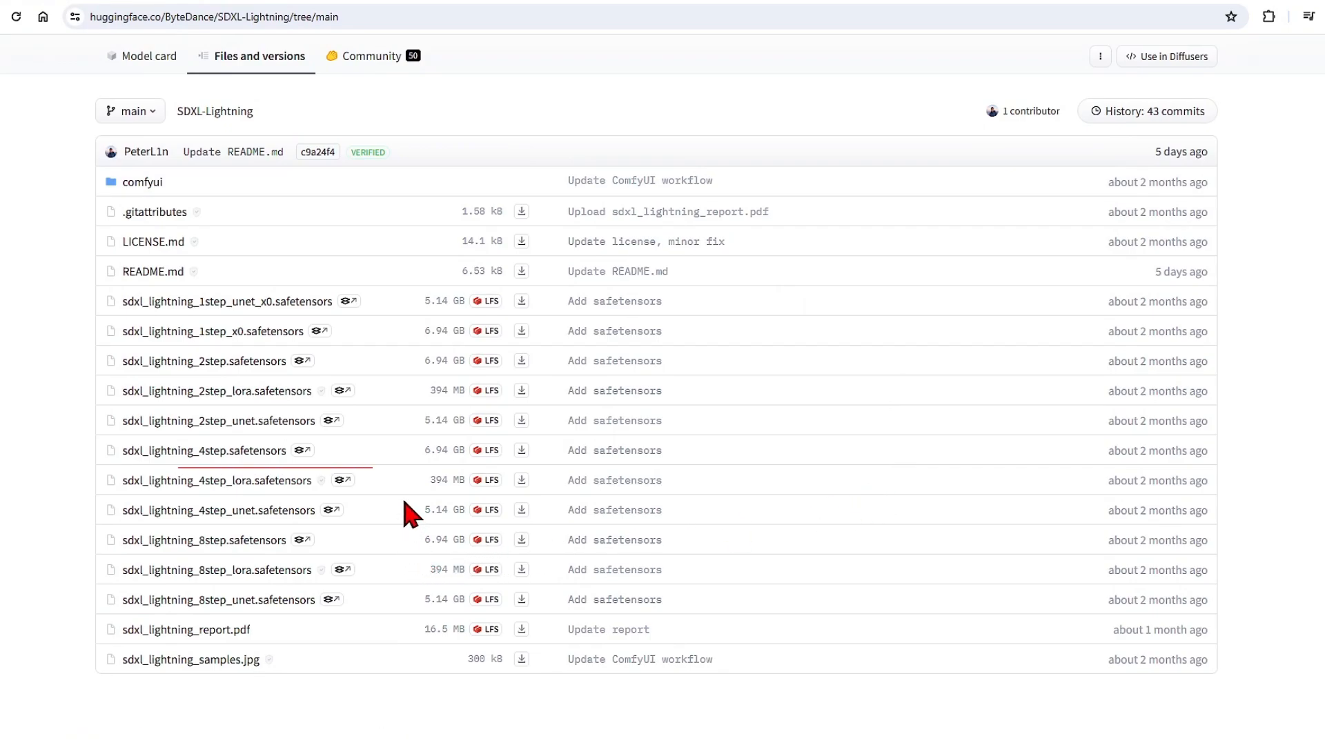
{"action": "mouse_move", "coordinate": [218, 480]}
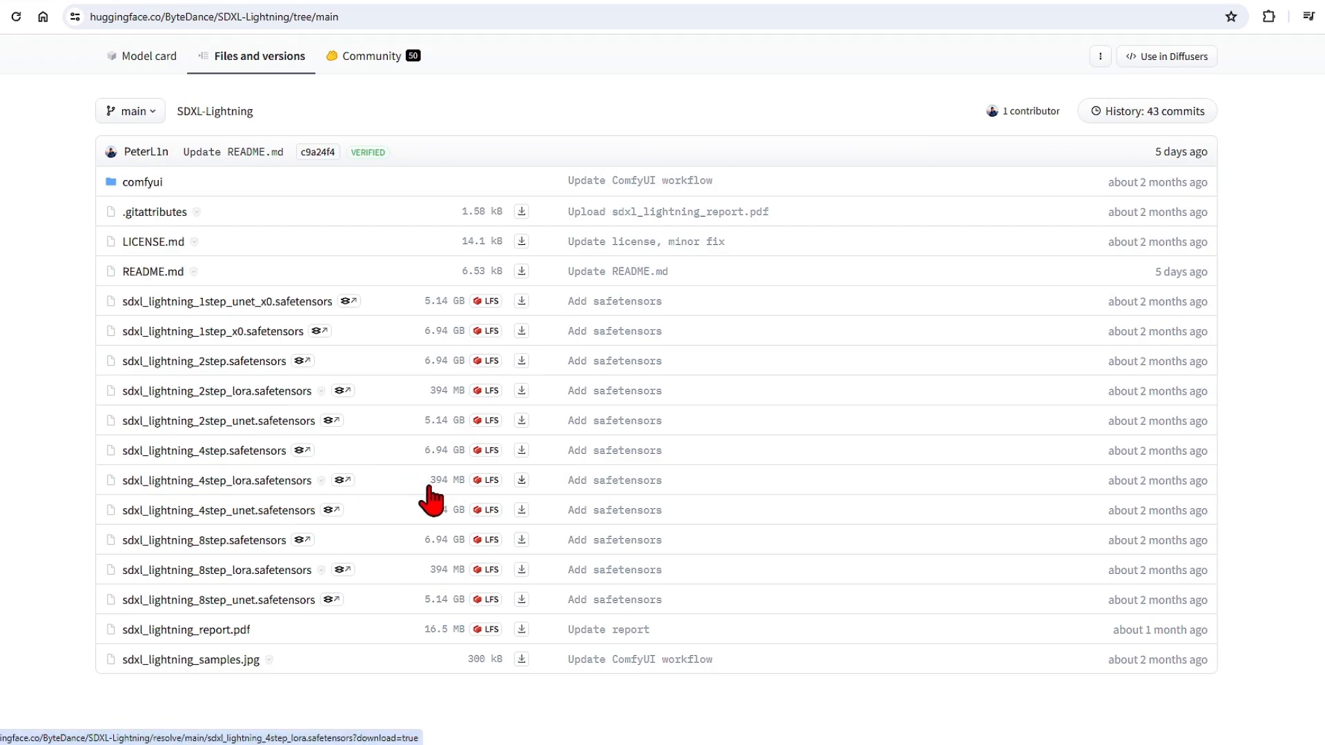
{"action": "mouse_move", "coordinate": [397, 497]}
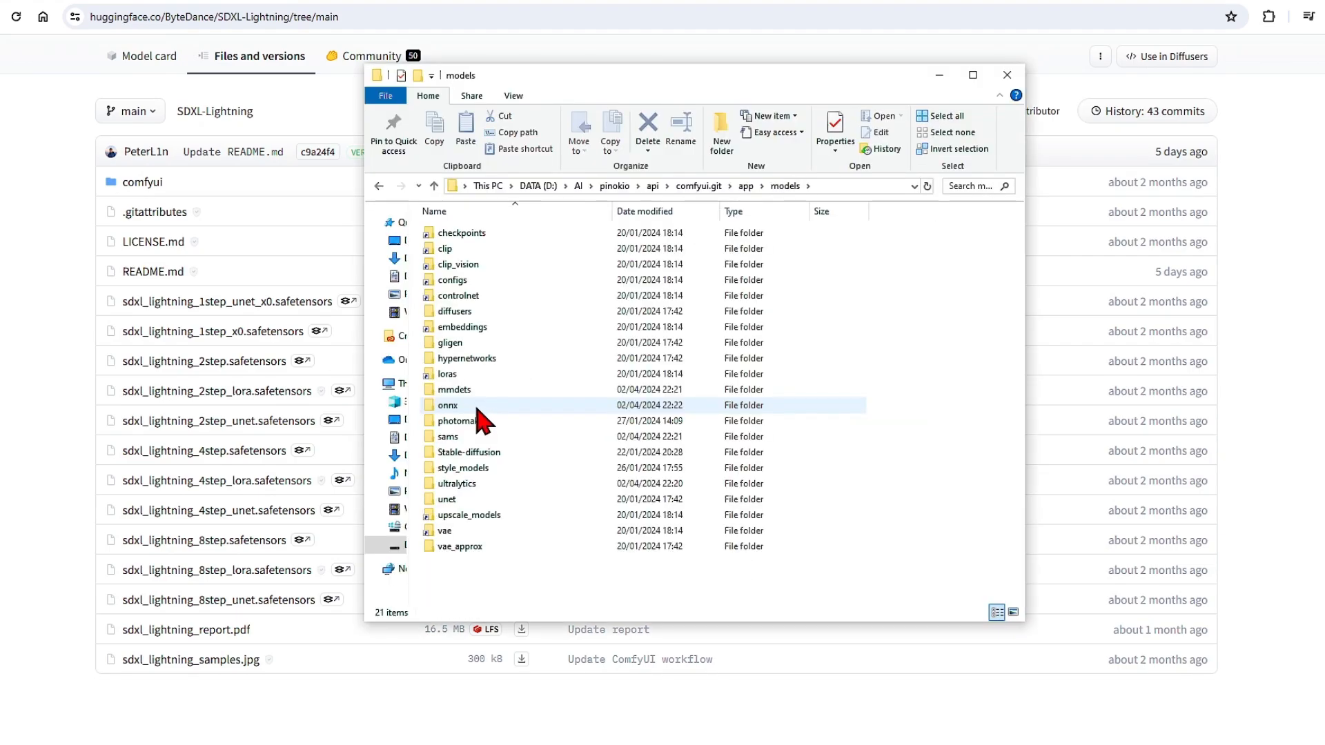
{"action": "double_click", "coordinate": [448, 374]}
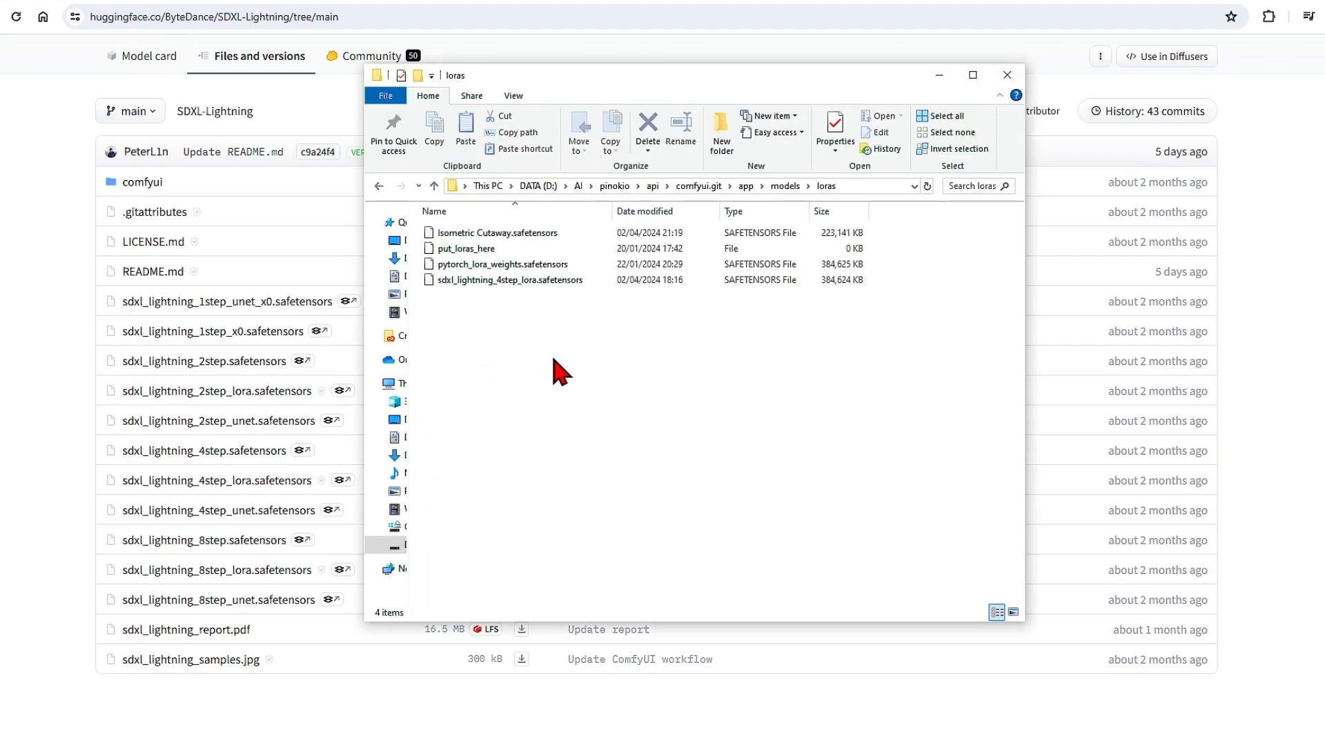
{"action": "mouse_move", "coordinate": [582, 502]}
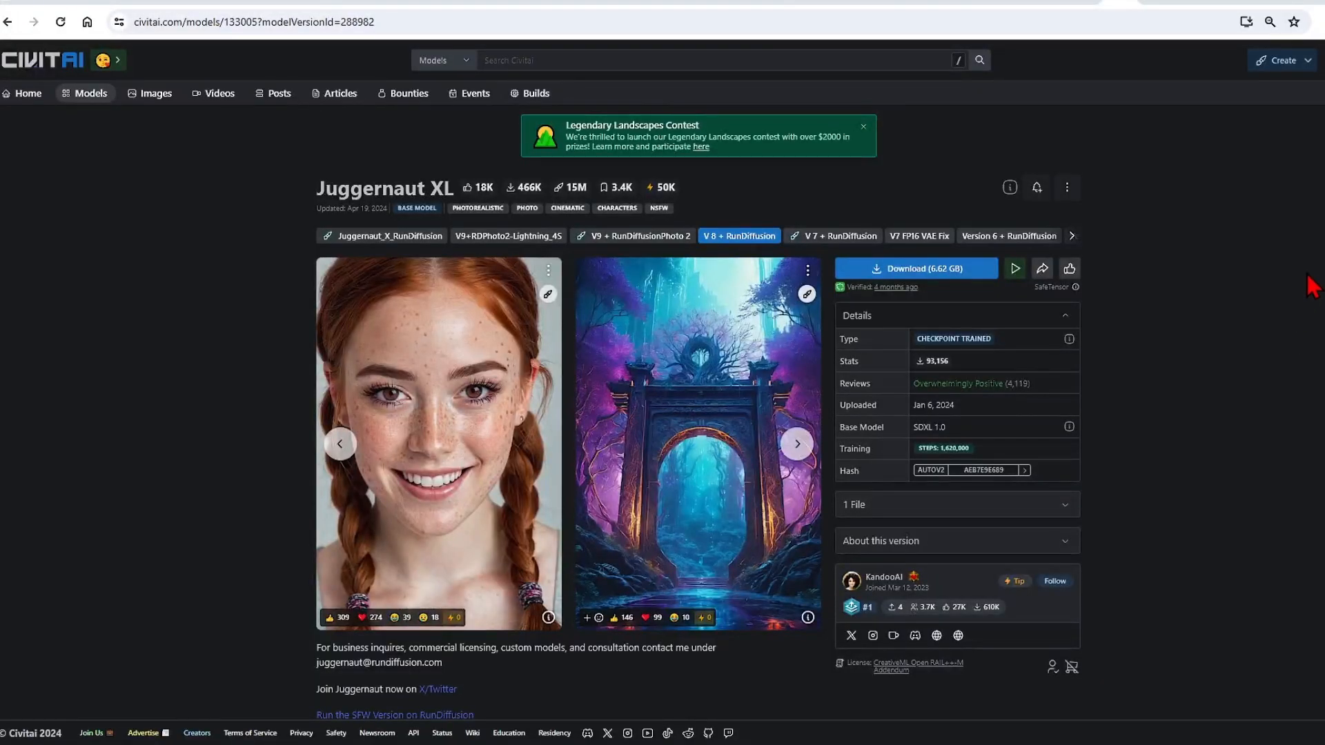
{"action": "mouse_move", "coordinate": [703, 478]}
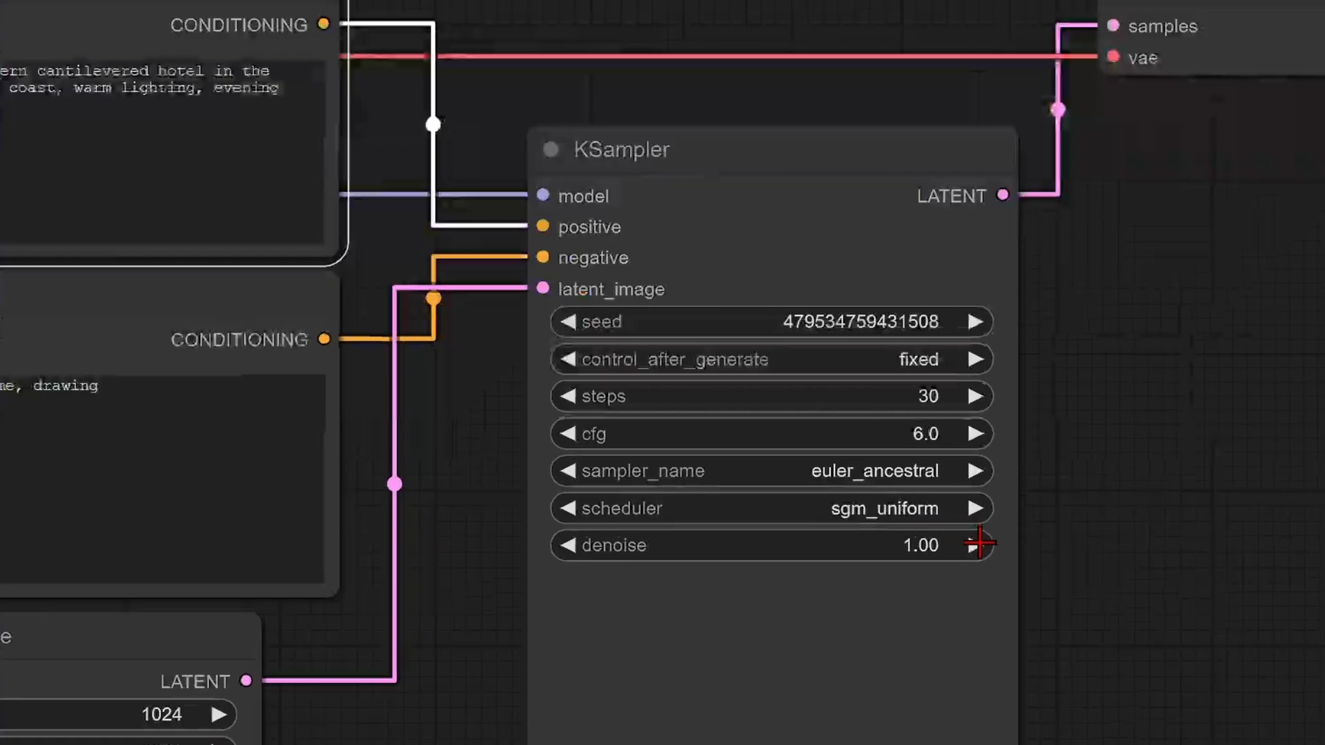
{"action": "mouse_move", "coordinate": [980, 507]}
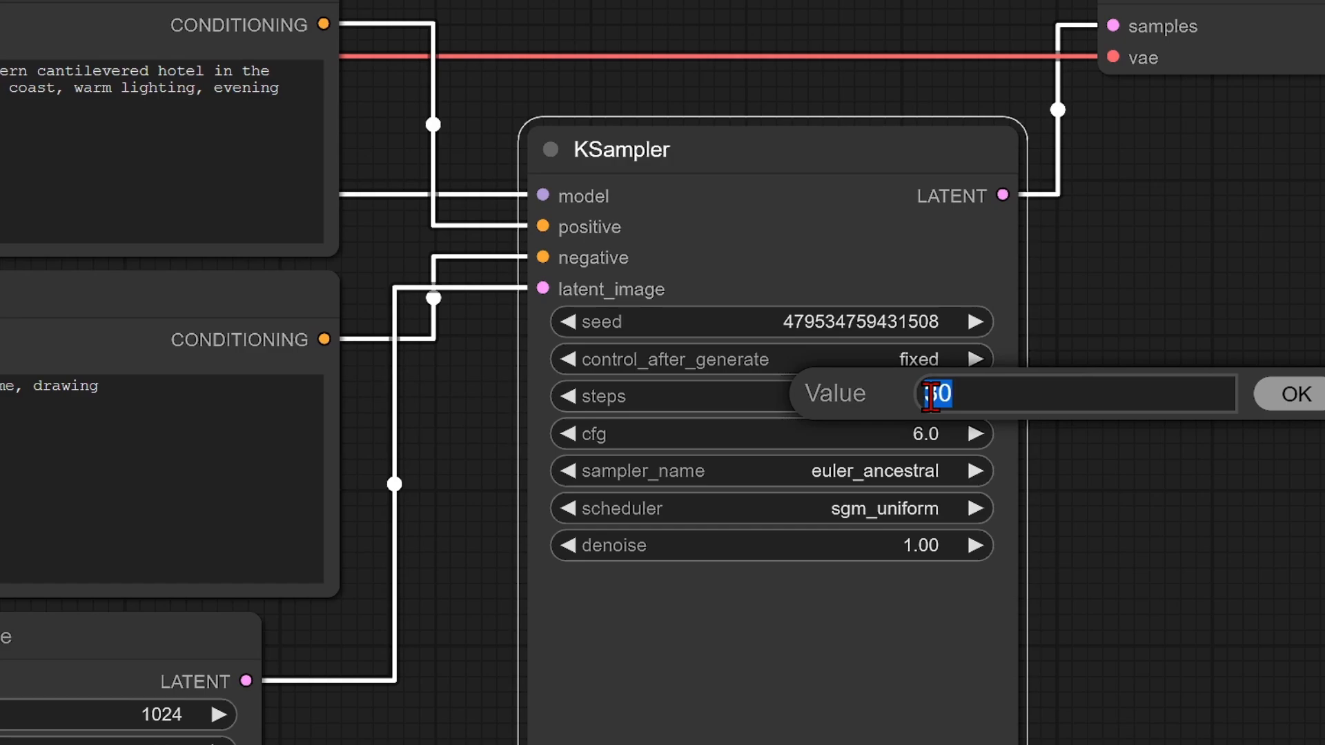
Set KSampler steps to 4 and begin editing cfg toward 1.0 for the Lightning setup
{"action": "type", "text": "4"}
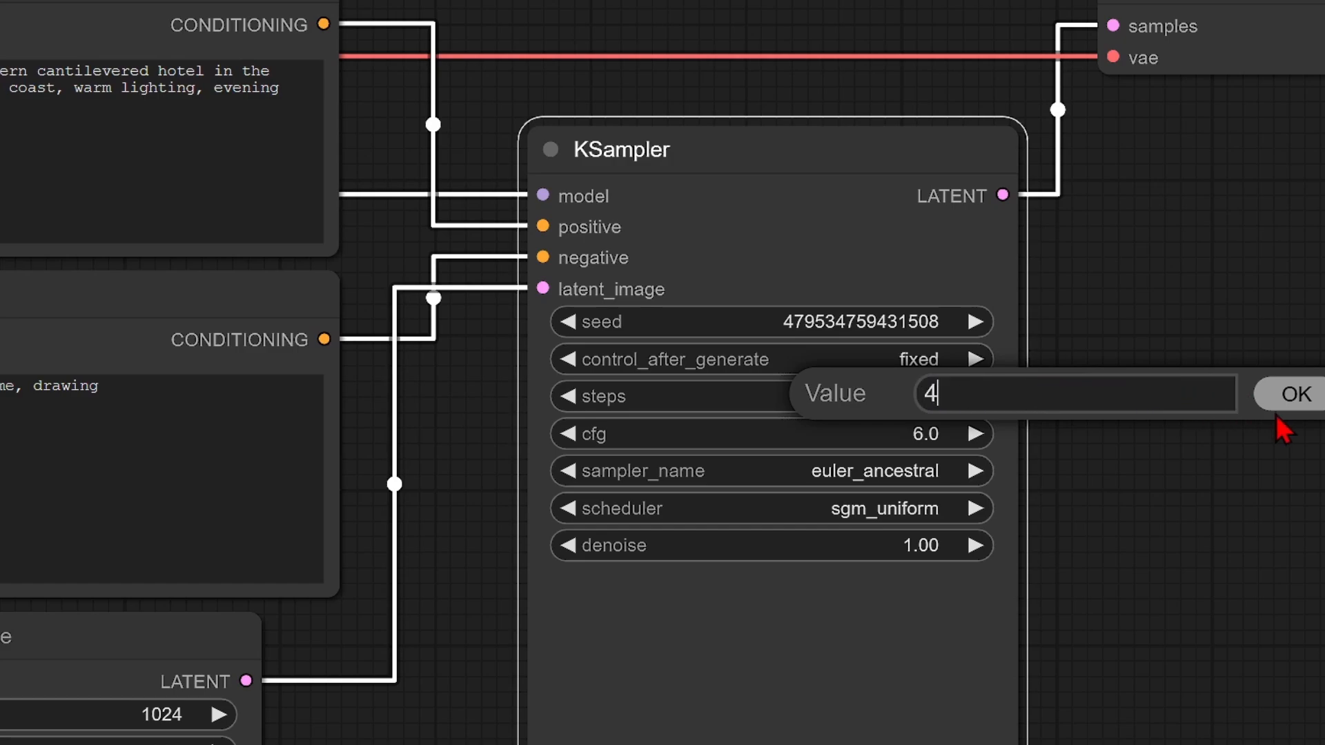
{"action": "left_click", "coordinate": [1292, 393]}
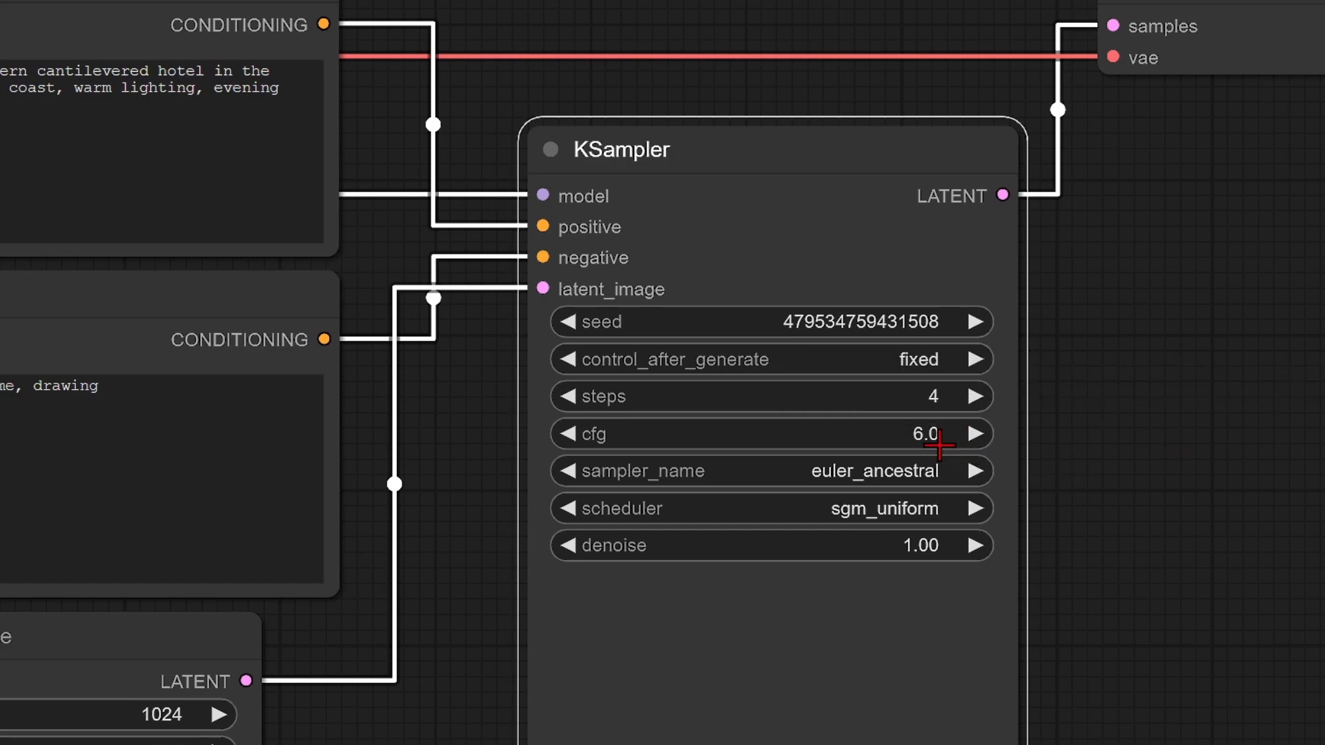
{"action": "double_click", "coordinate": [920, 433]}
{"action": "type", "text": "1"}
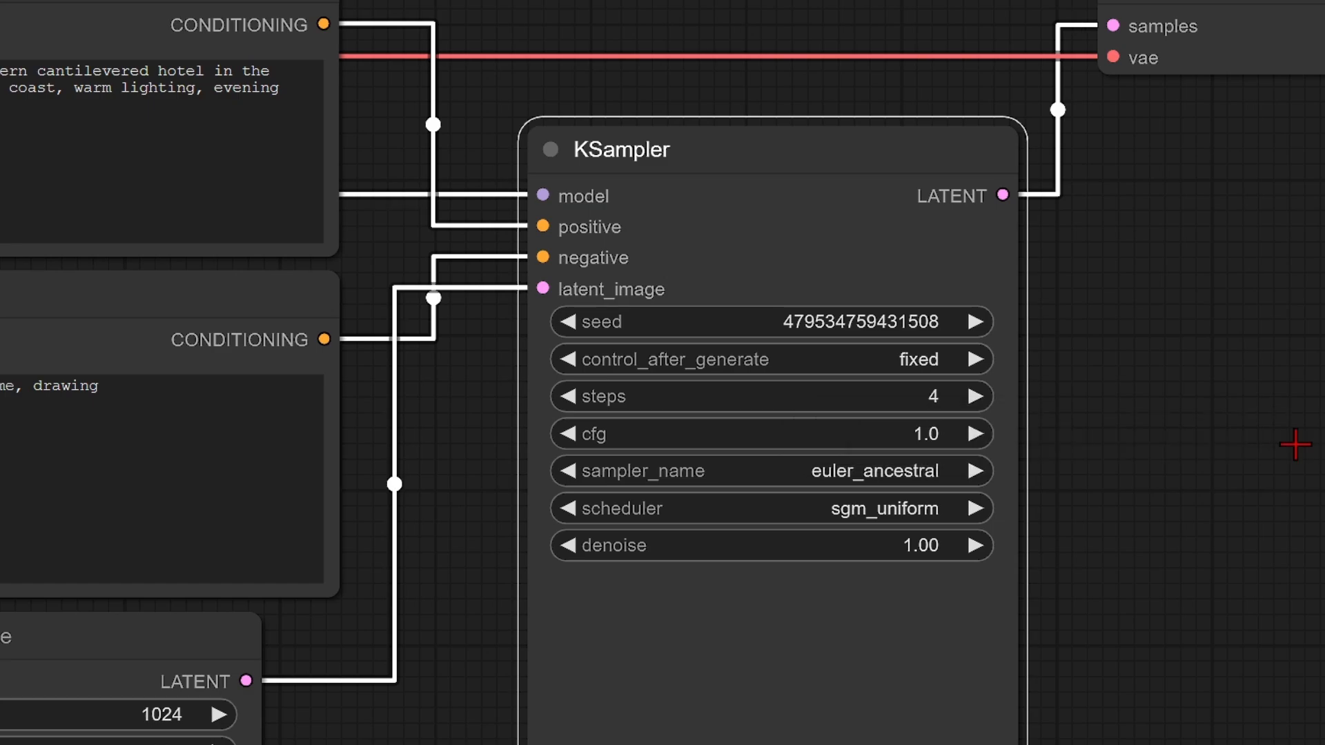
{"action": "mouse_move", "coordinate": [1086, 469]}
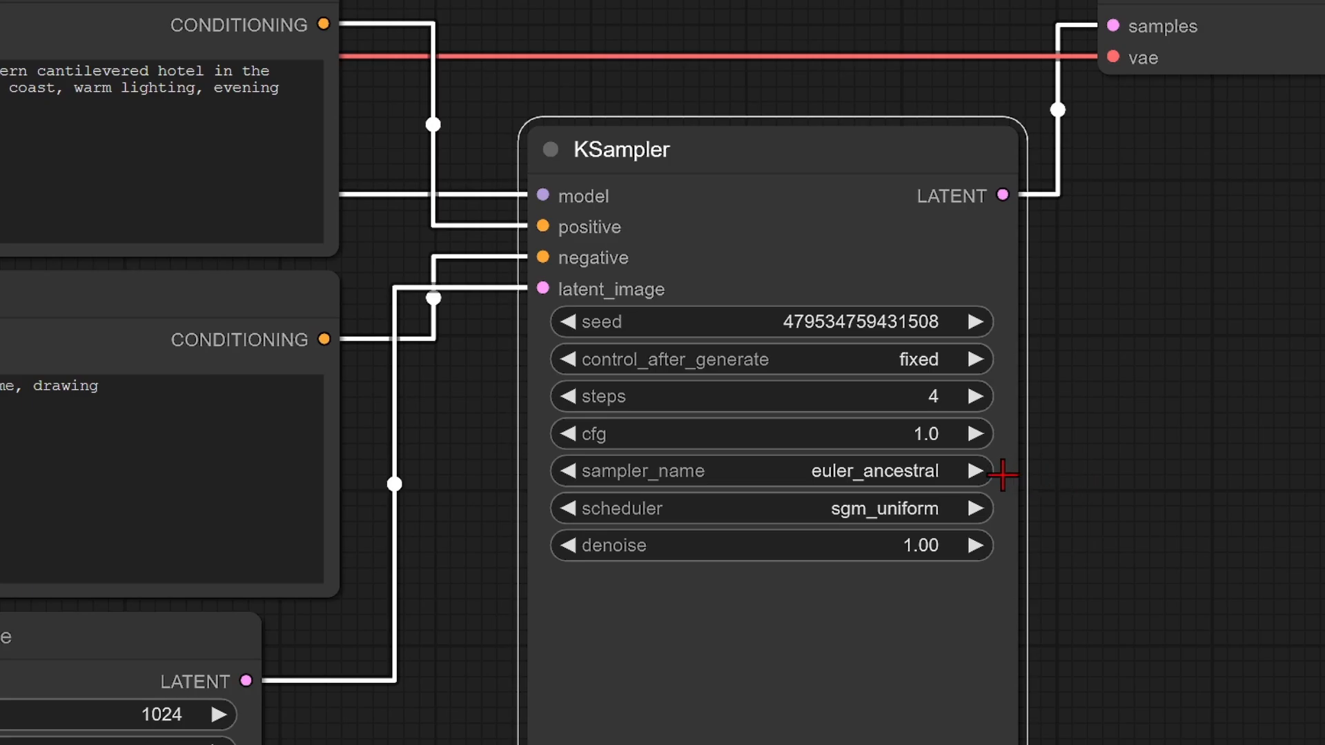
{"action": "mouse_move", "coordinate": [951, 507]}
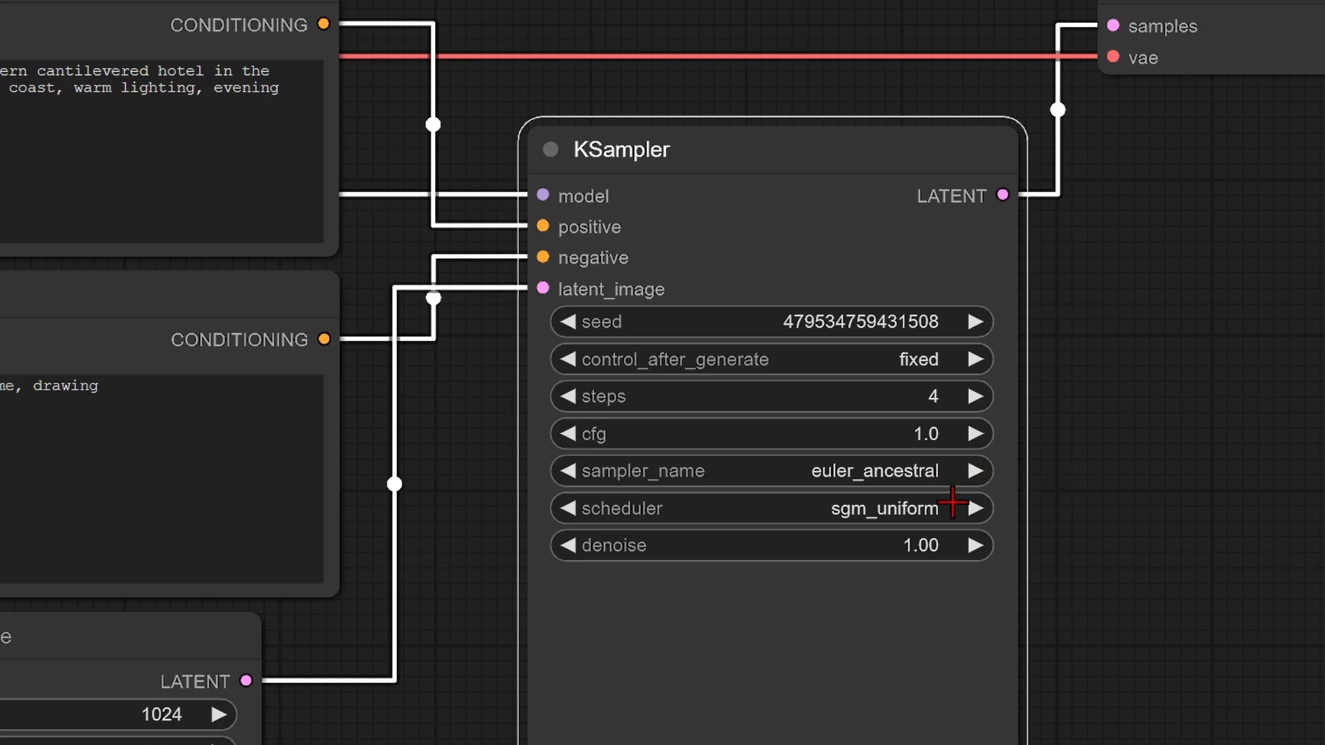
{"action": "scroll", "scroll_direction": "down", "scroll_amount": 3}
{"action": "type", "text": "lo"}
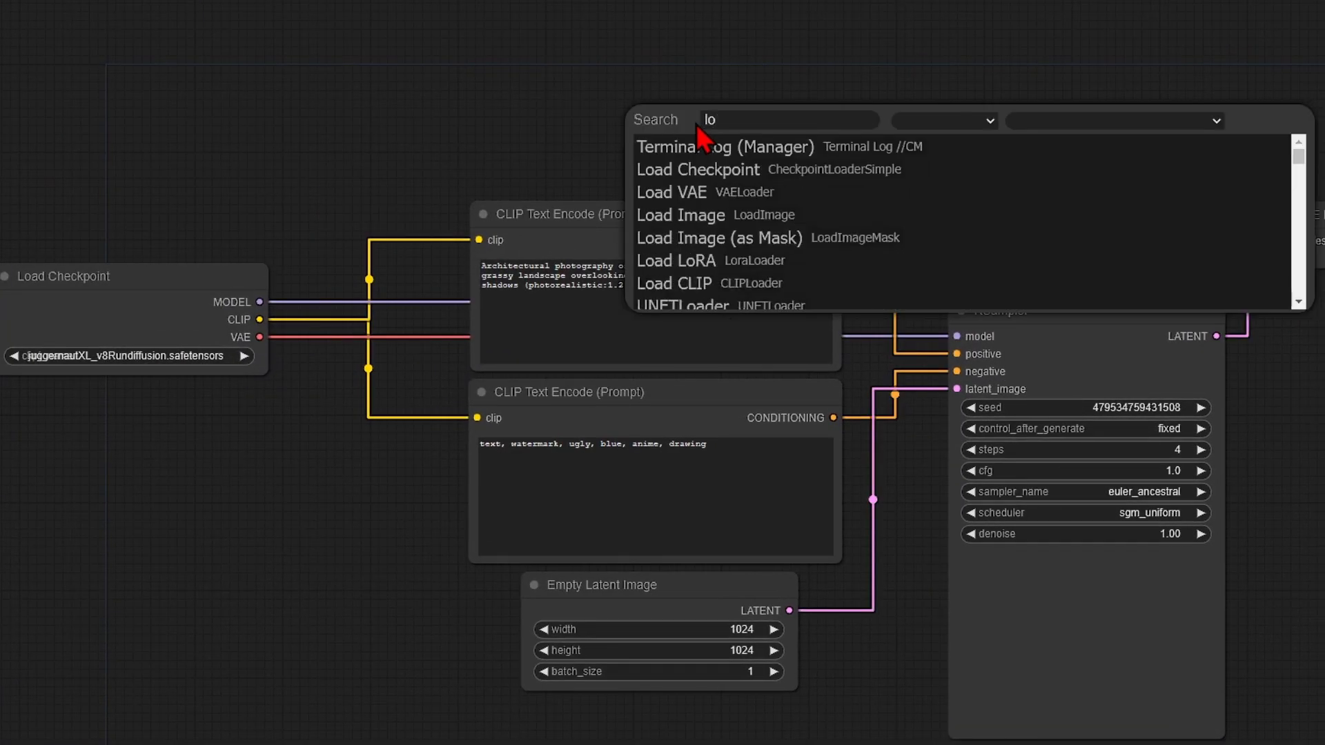
Add LoraLoaderModelOnly with sdxl_lightning_4step_lora feeding the KSampler and render the hotel image
{"action": "left_click", "coordinate": [675, 259]}
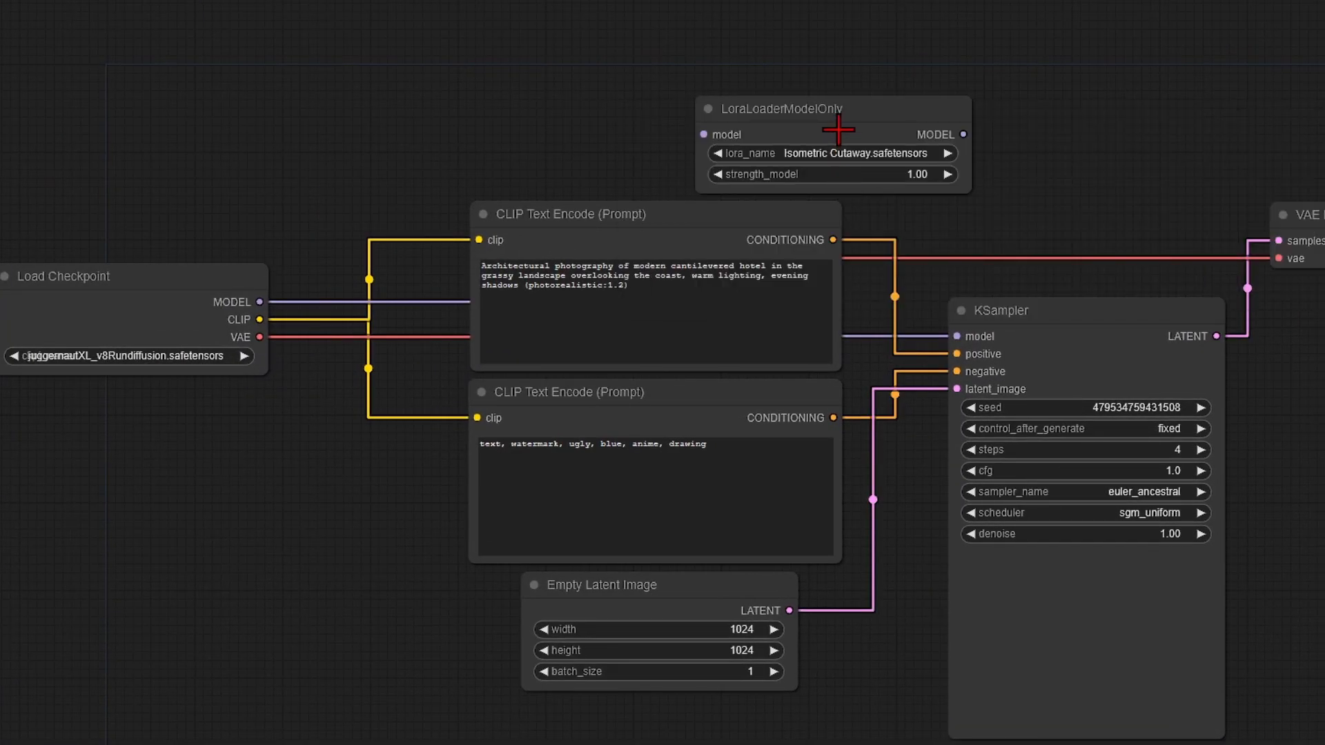
{"action": "left_click_drag", "start_coordinate": [809, 108], "coordinate": [624, 80]}
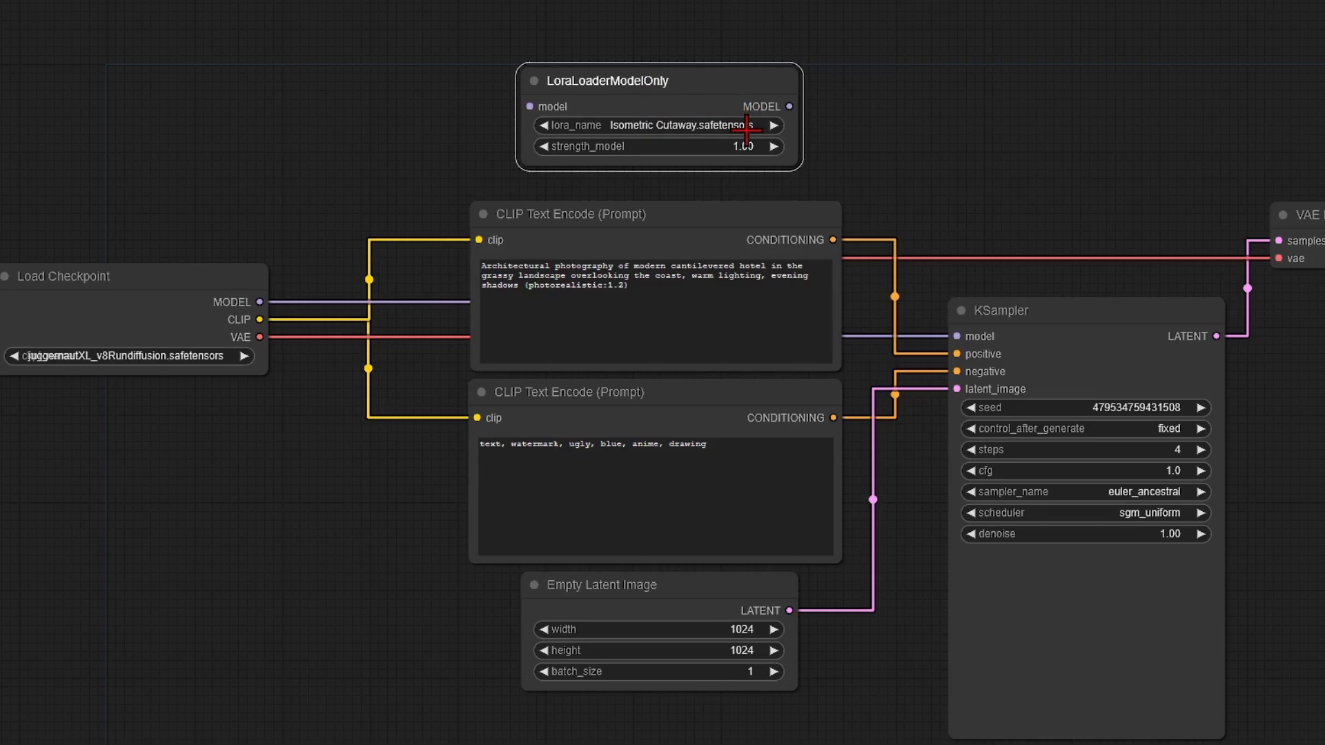
{"action": "left_click", "coordinate": [660, 125]}
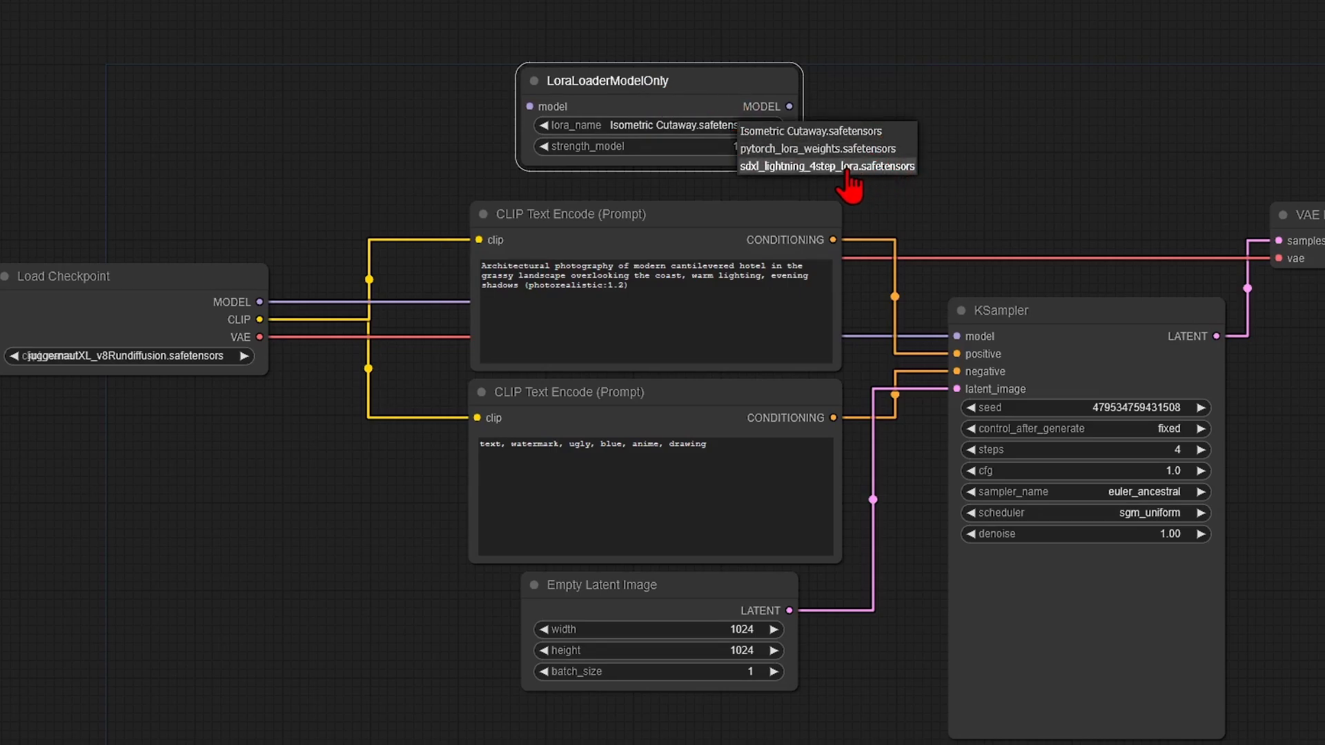
{"action": "left_click", "coordinate": [827, 166]}
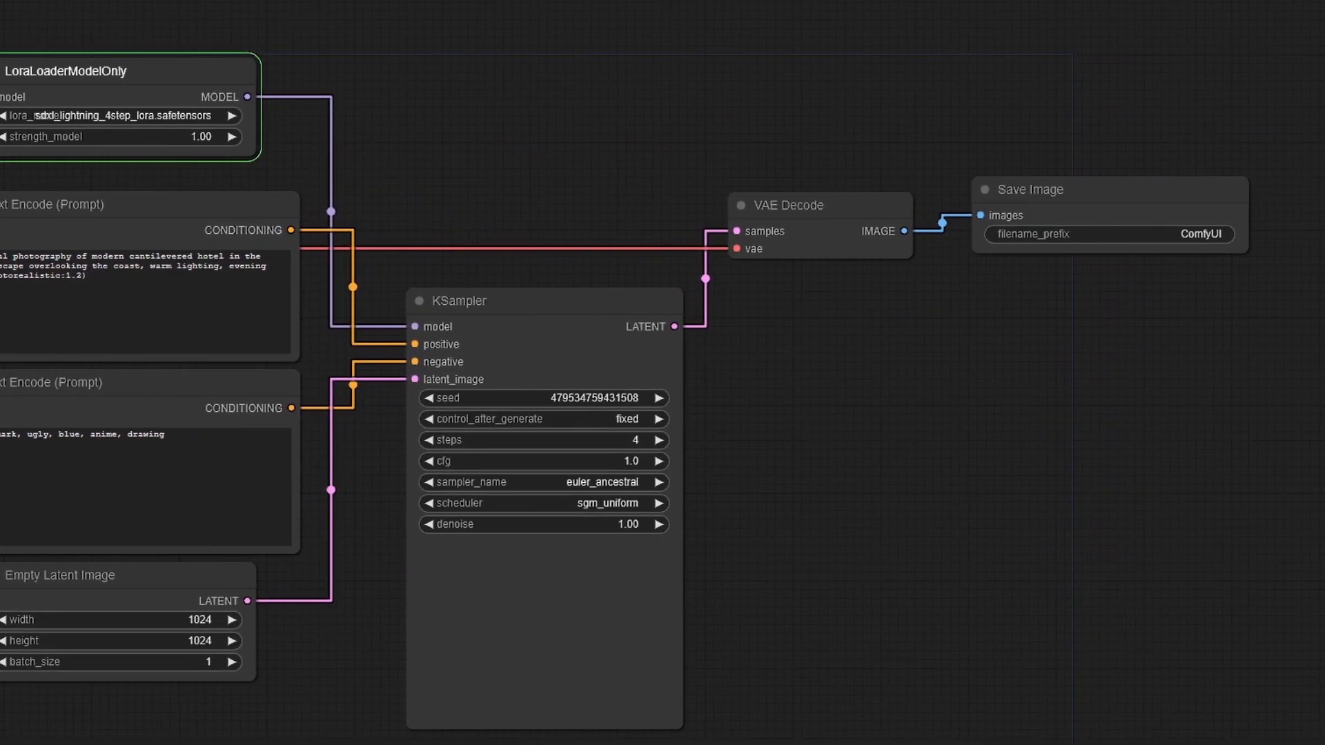
{"action": "left_click", "coordinate": [457, 299]}
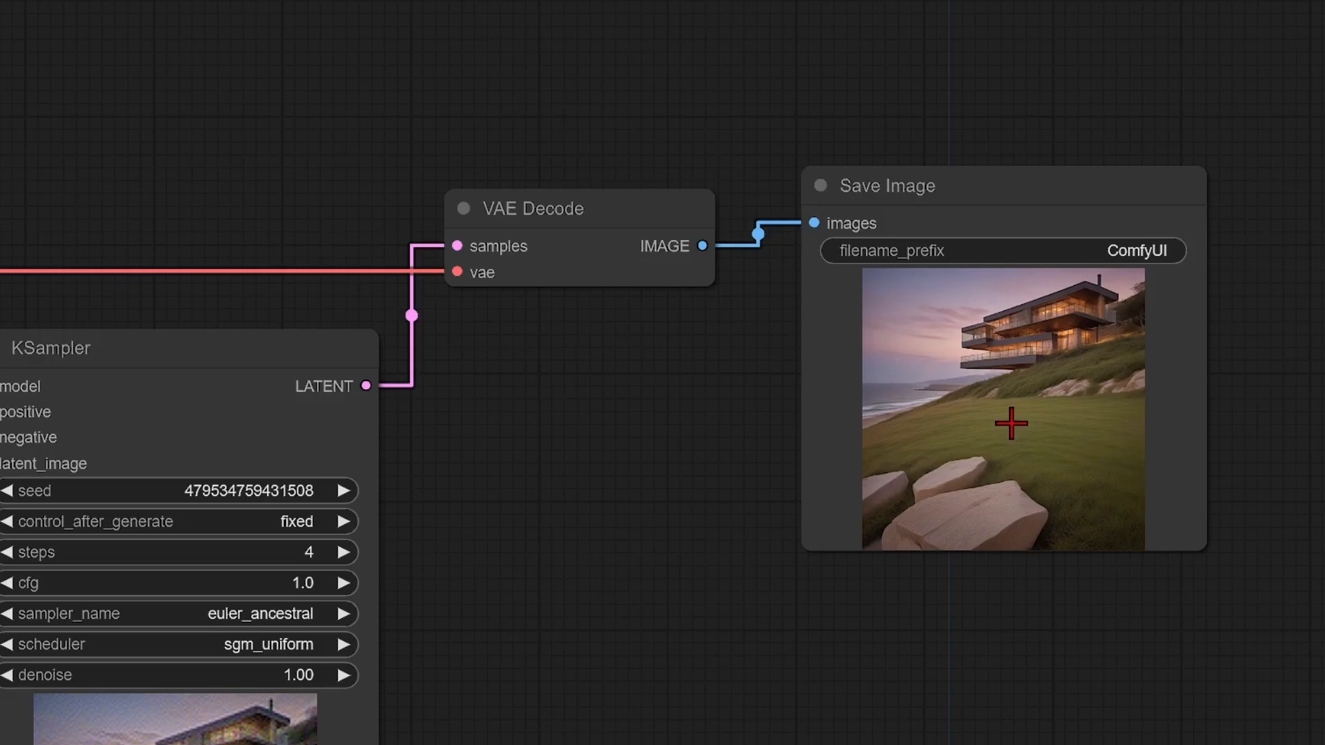
{"action": "mouse_move", "coordinate": [970, 390]}
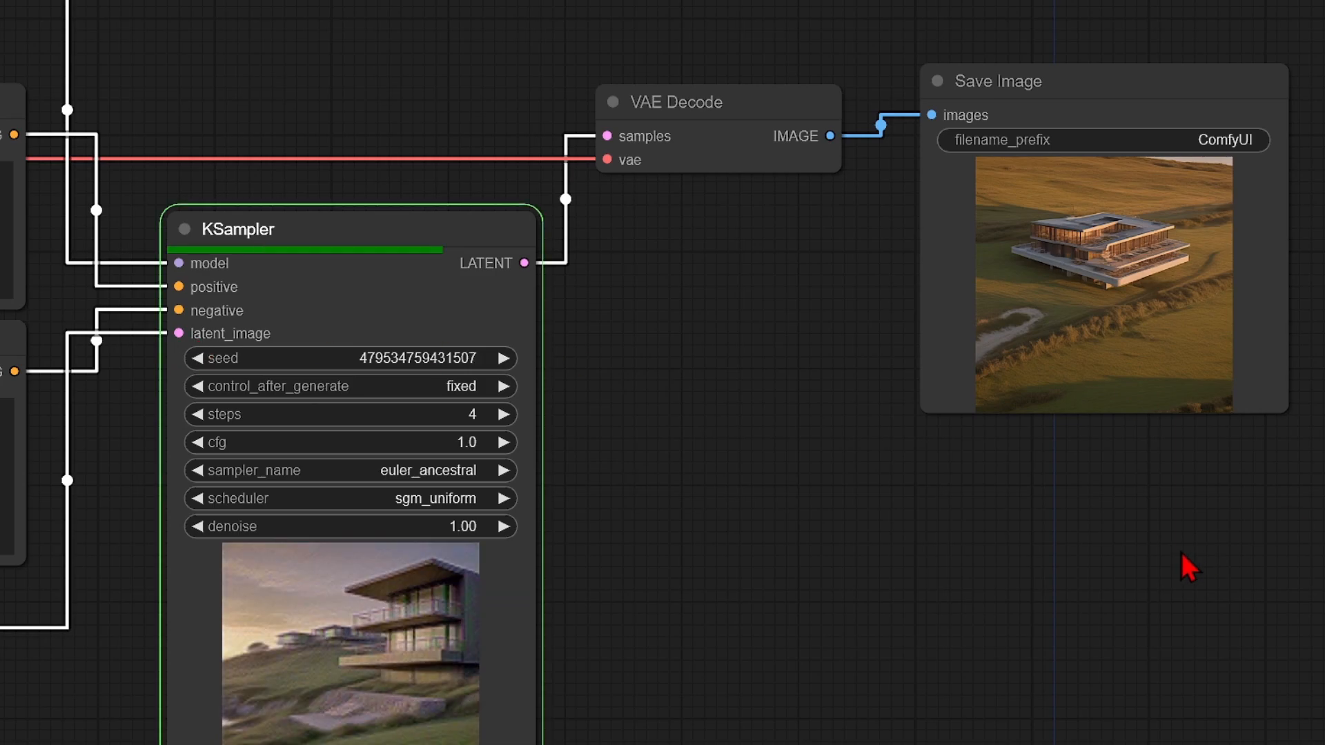
{"action": "left_click", "coordinate": [713, 102]}
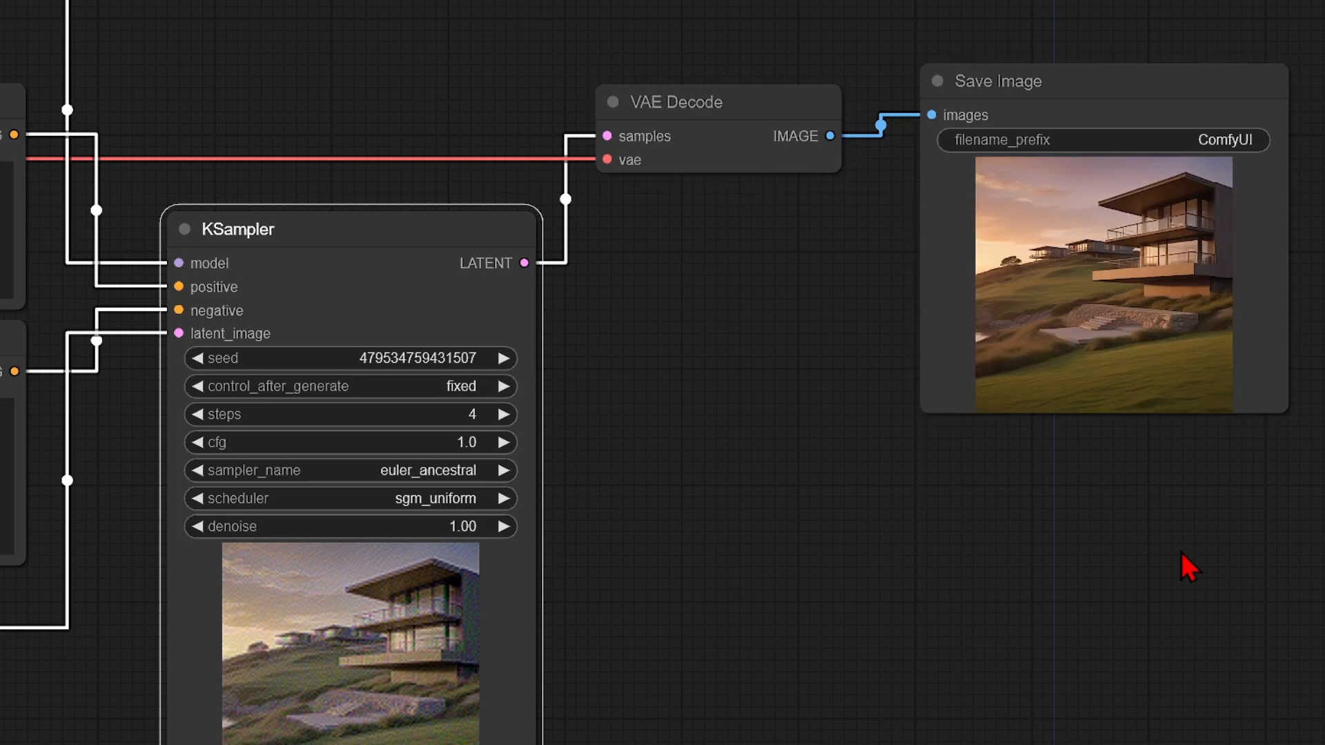
{"action": "mouse_move", "coordinate": [1079, 510]}
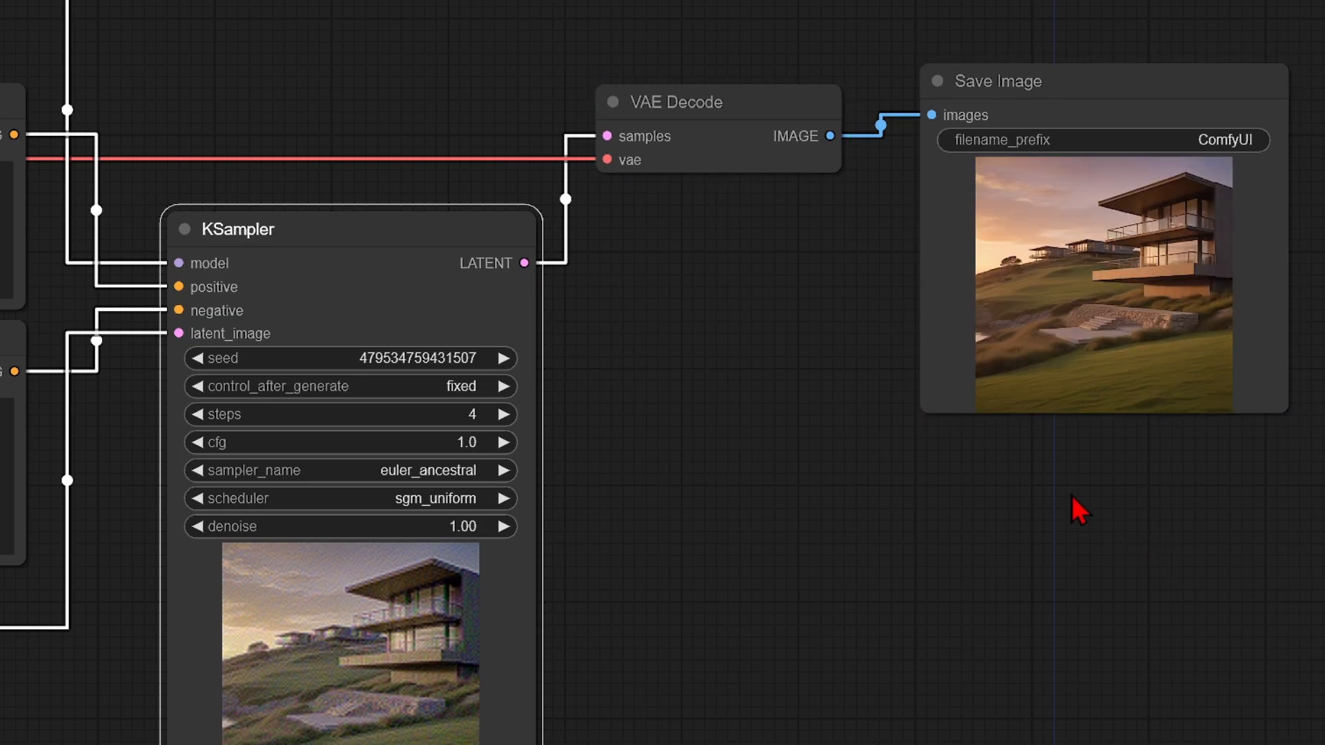
{"action": "mouse_move", "coordinate": [731, 524]}
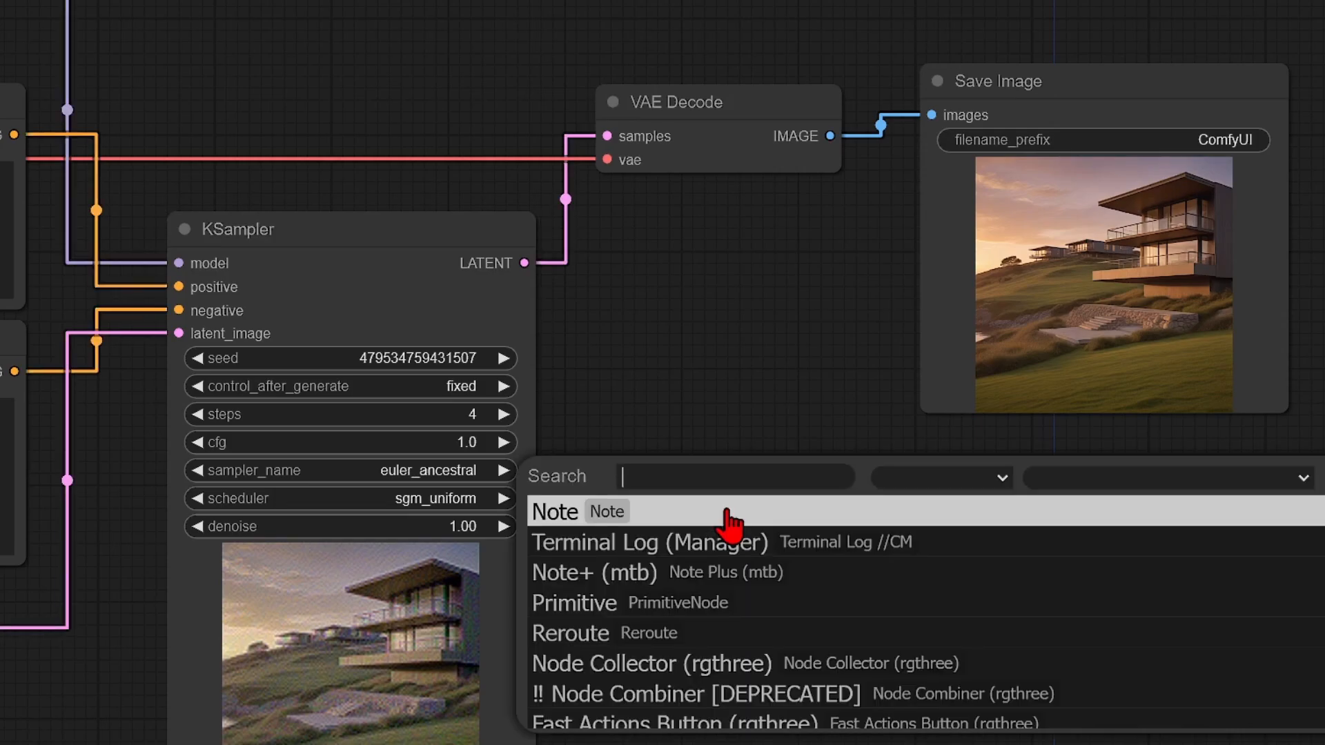
Add an Upscale Latent By node (scale 2.00) after the first sampler's latent
{"action": "type", "text": "late"}
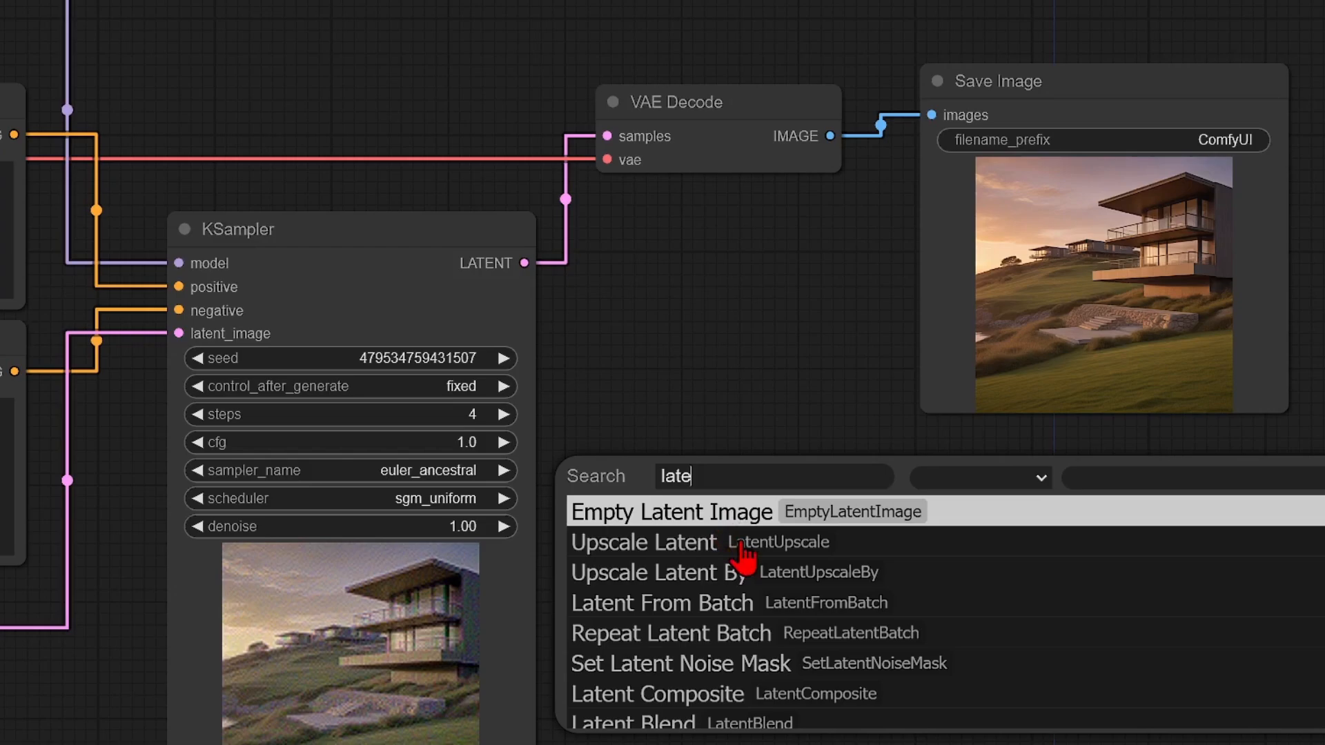
{"action": "left_click", "coordinate": [657, 571]}
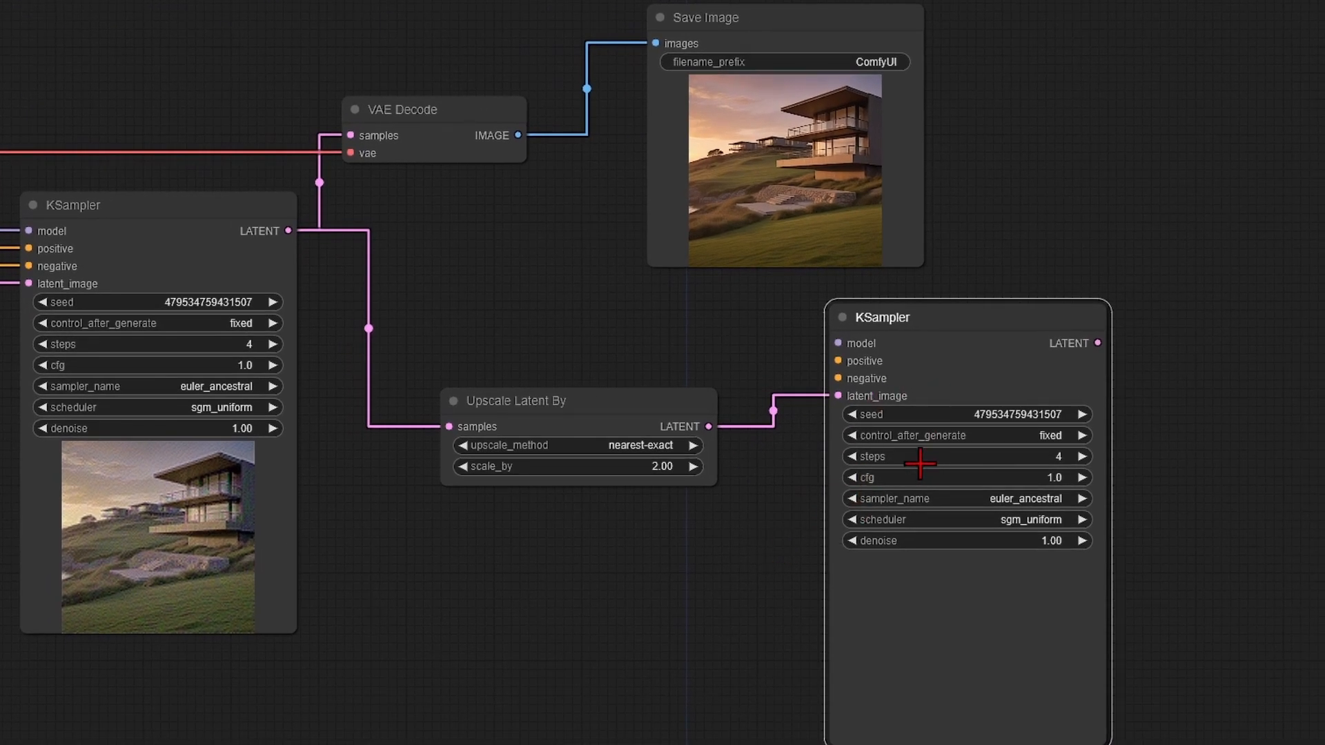
{"action": "mouse_move", "coordinate": [534, 294]}
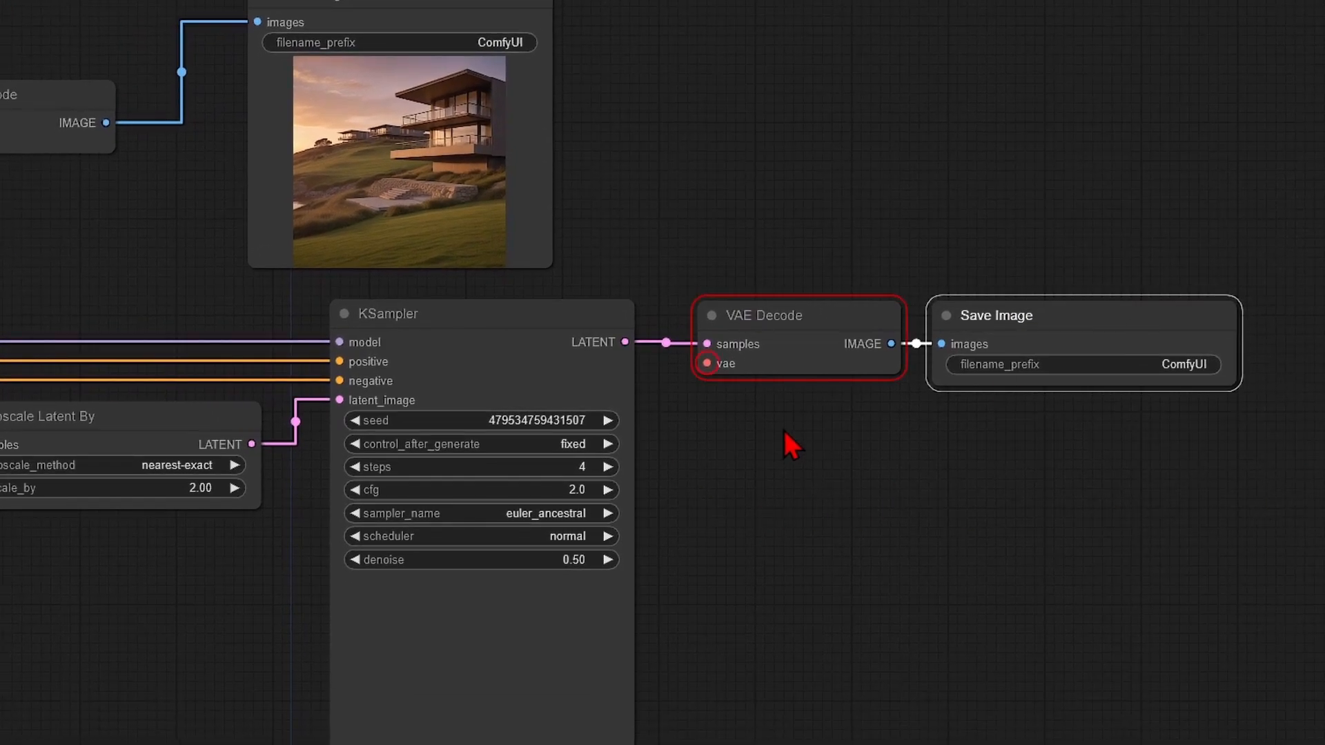
Queue the second pass and compare the upscaled hotel render with the base one
{"action": "scroll", "scroll_direction": "down", "scroll_amount": 3}
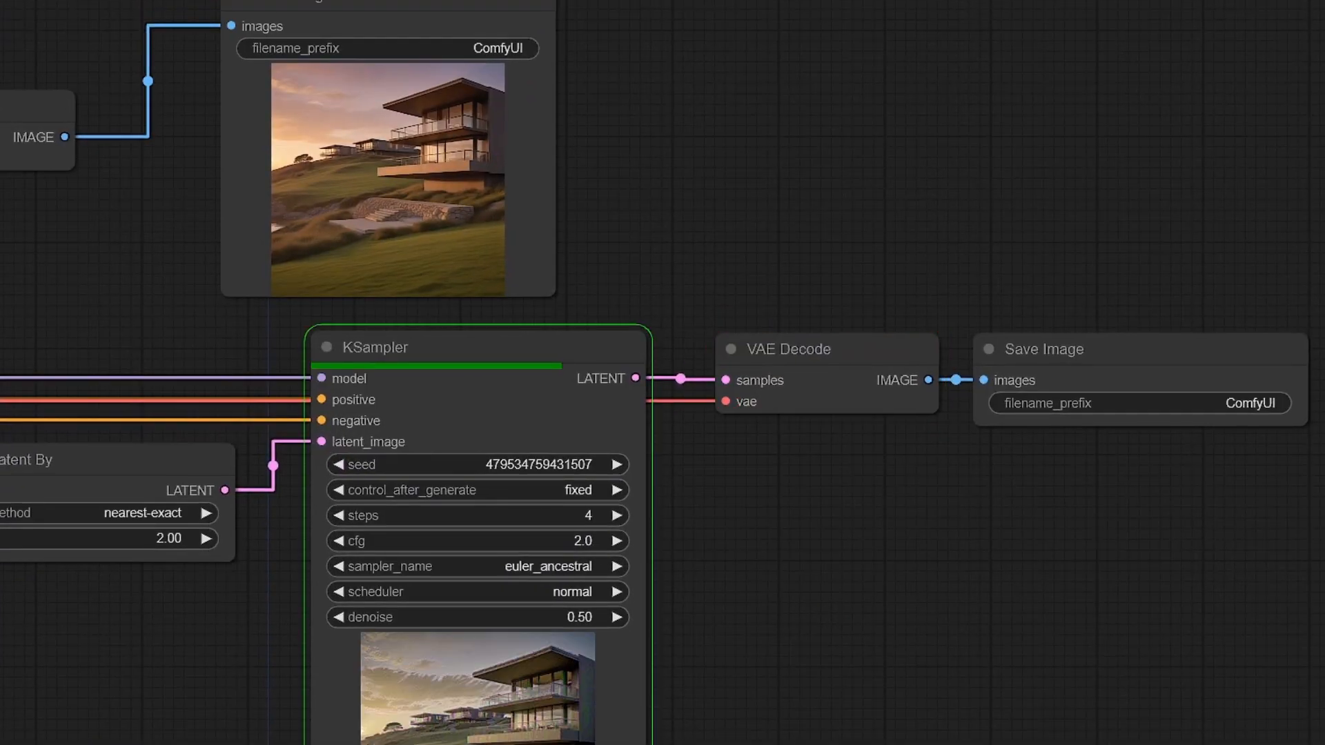
{"action": "left_click", "coordinate": [1141, 349]}
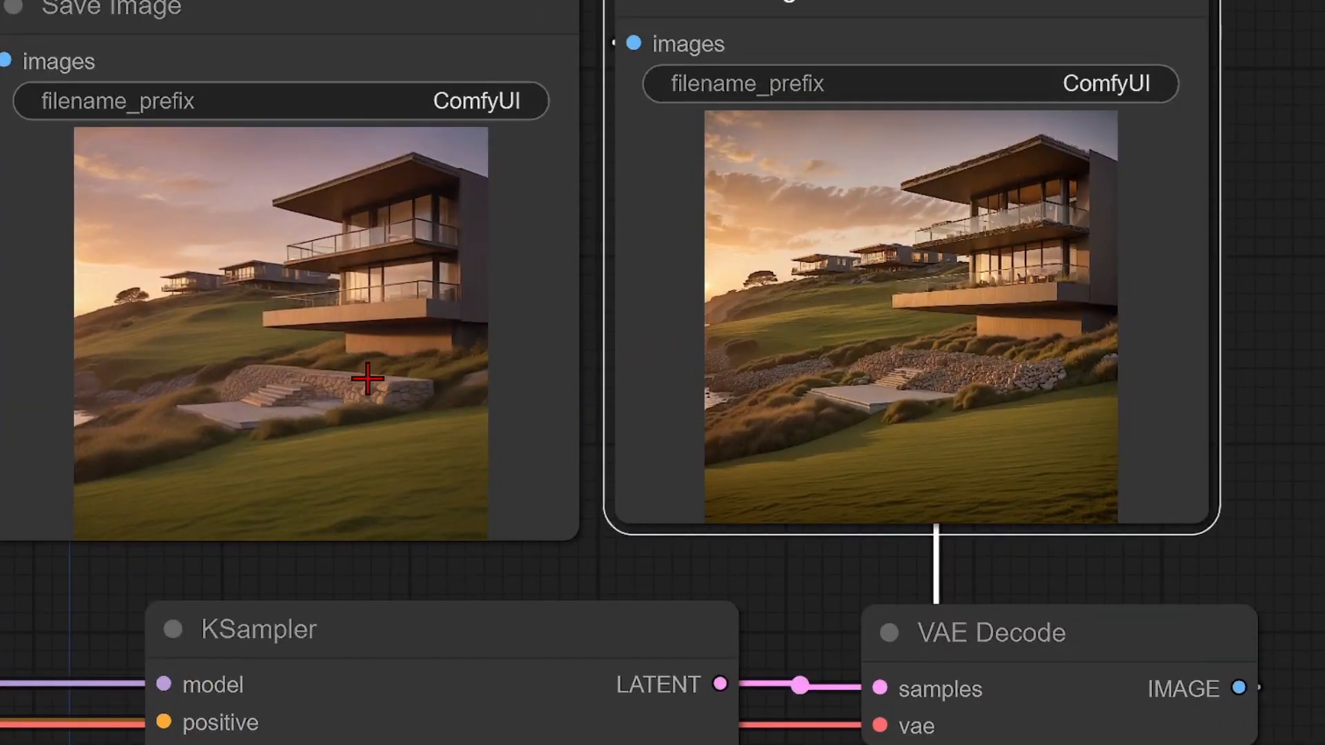
{"action": "mouse_move", "coordinate": [943, 171]}
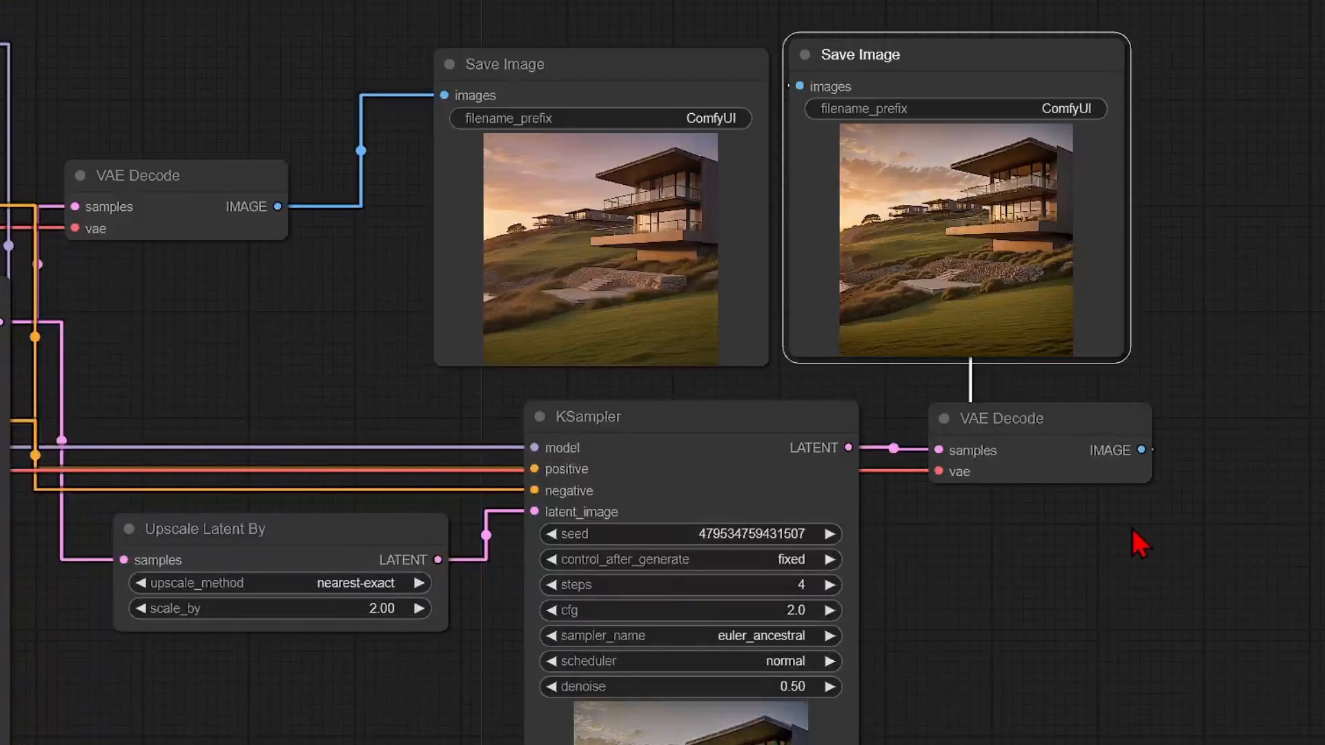
Add an Ultimate SD Upscale node fed by the second-pass image, model, prompts and VAE
{"action": "type", "text": "ultim"}
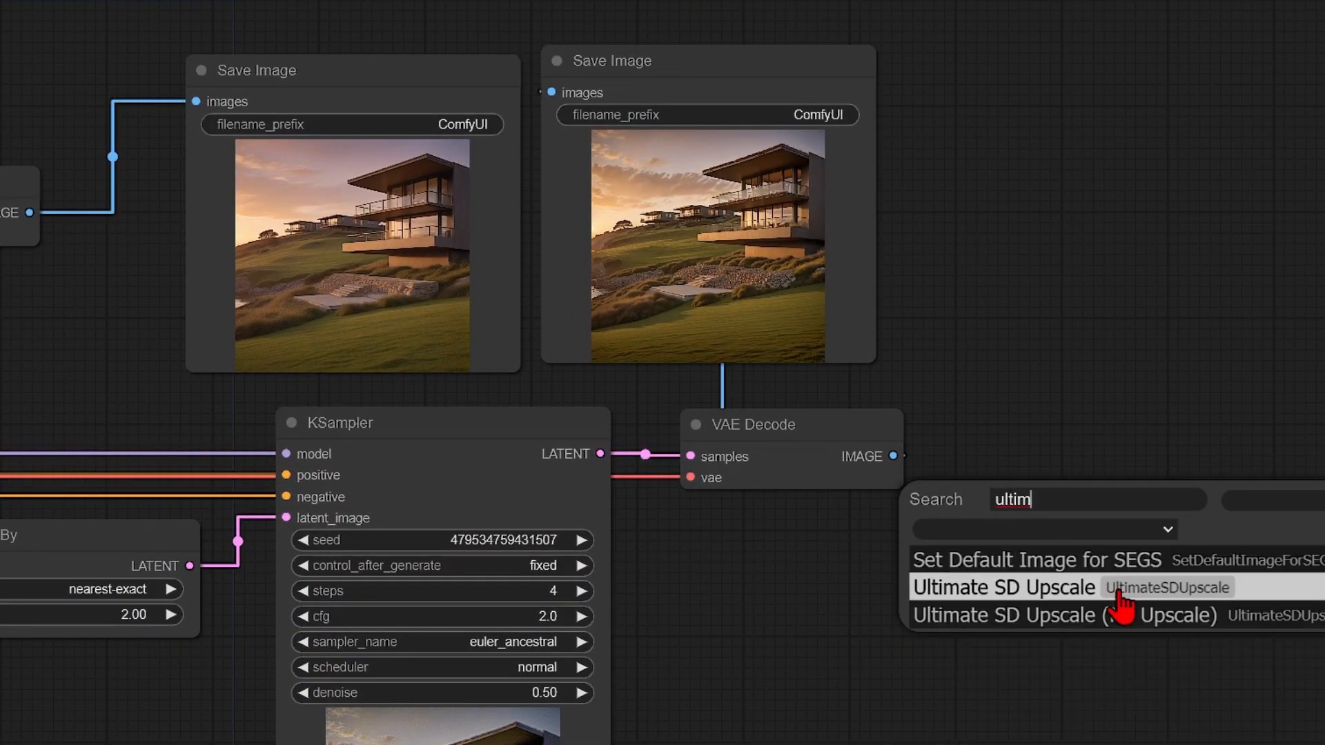
{"action": "left_click", "coordinate": [1002, 587]}
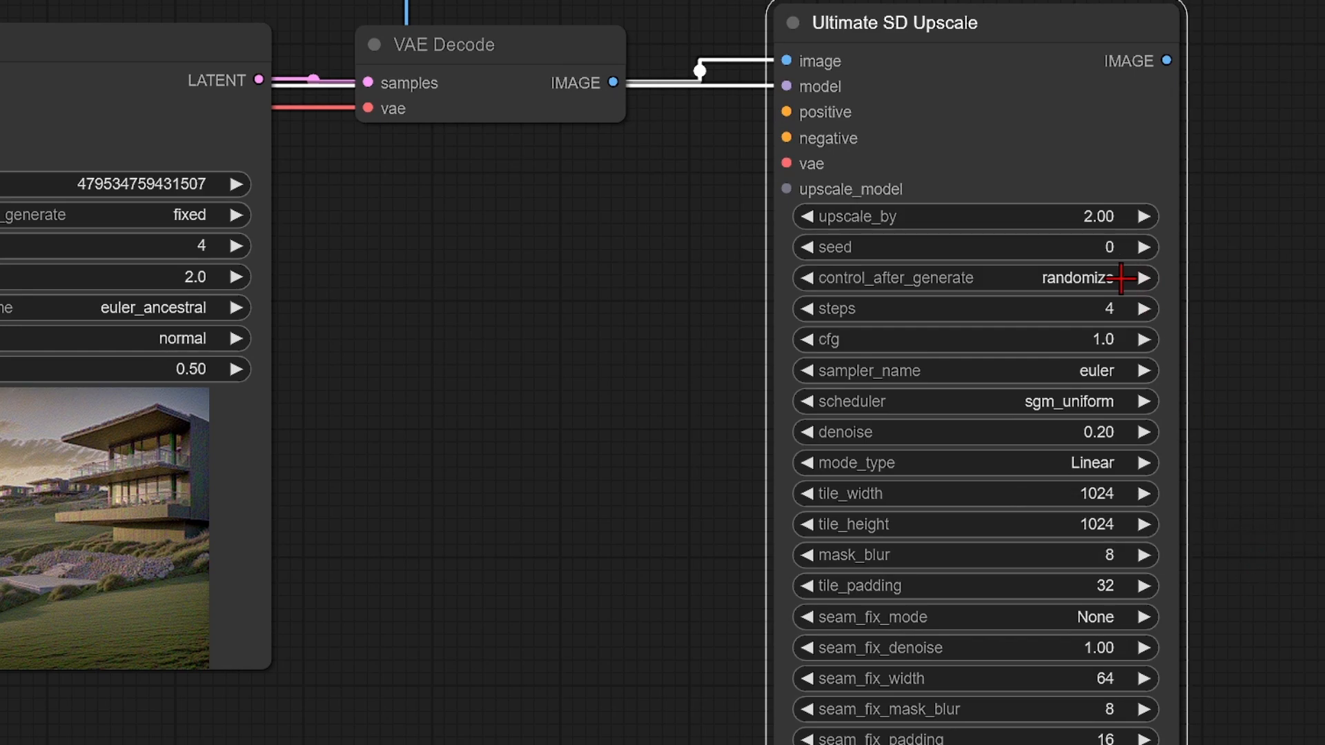
{"action": "scroll", "scroll_direction": "down", "scroll_amount": 3}
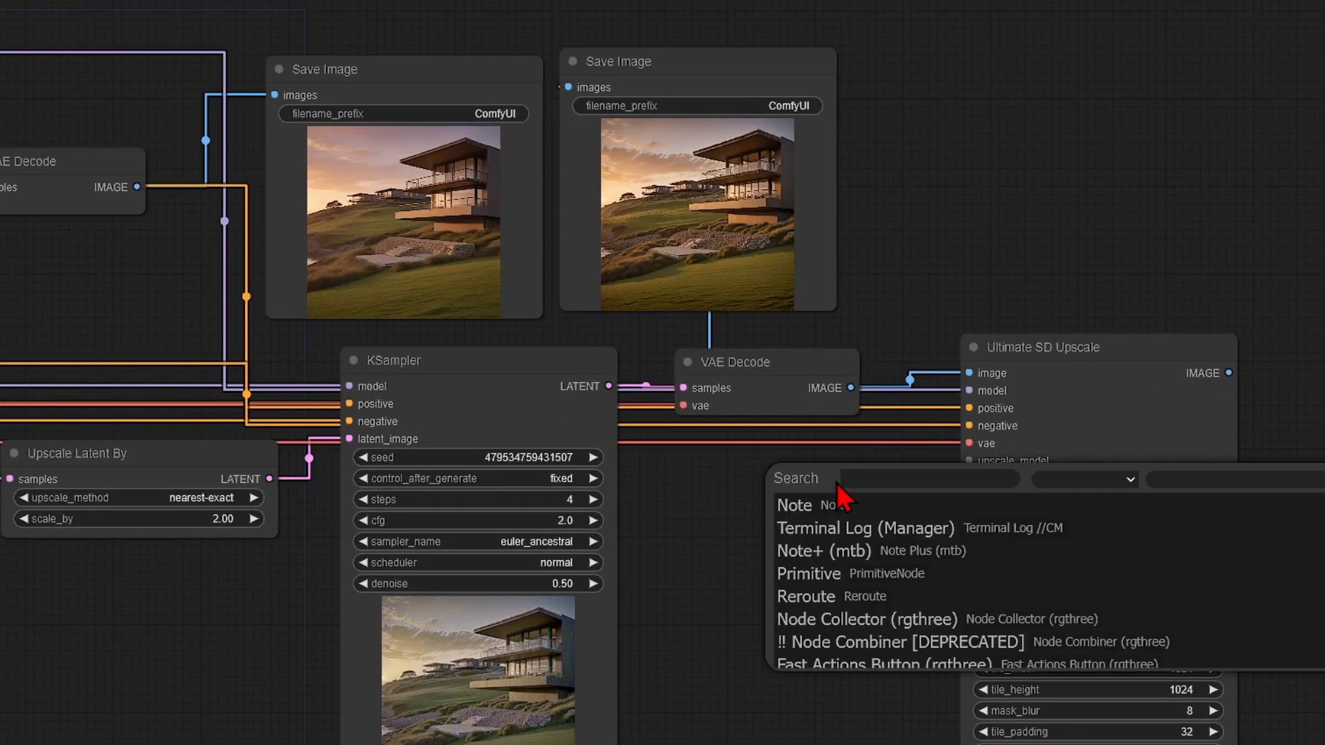
Add Load Upscale Model with 4x_foolhardy_Remacri.pth into Ultimate SD Upscale and attach a SaveImage node
{"action": "type", "text": "upsca"}
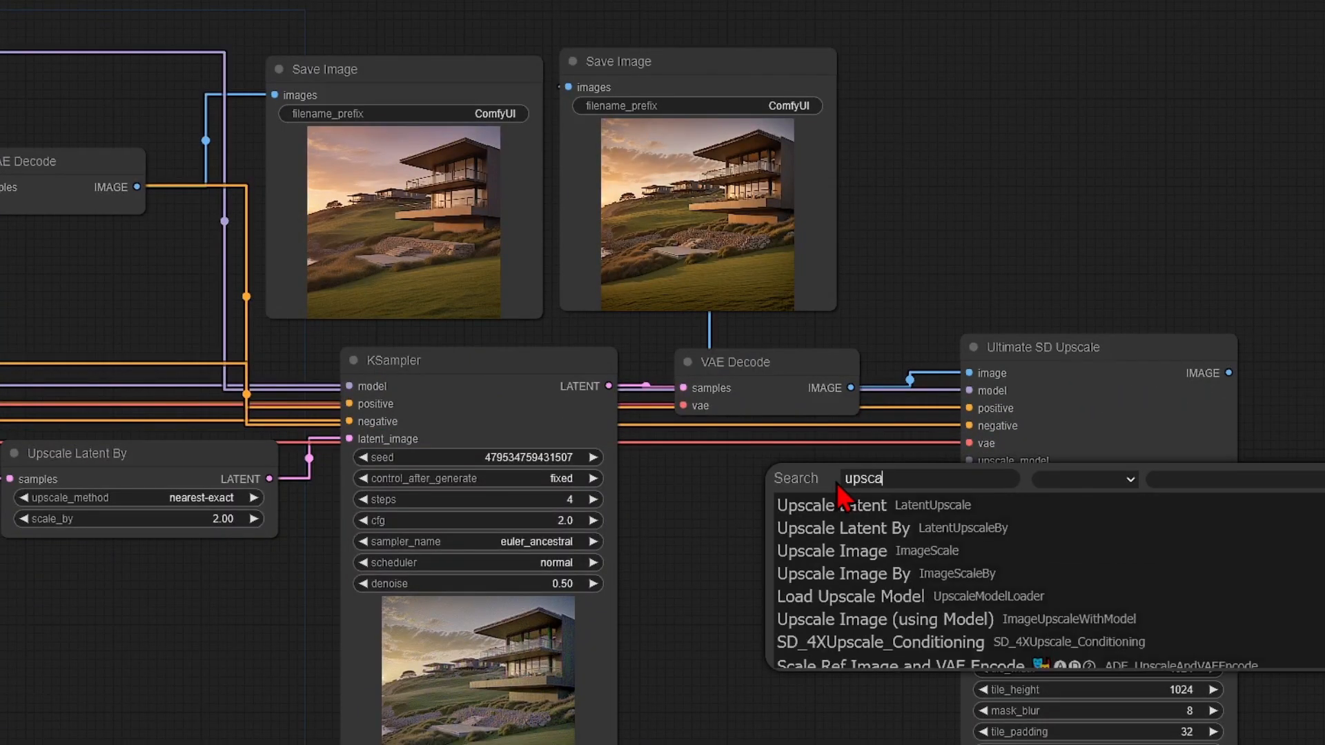
{"action": "mouse_move", "coordinate": [879, 602]}
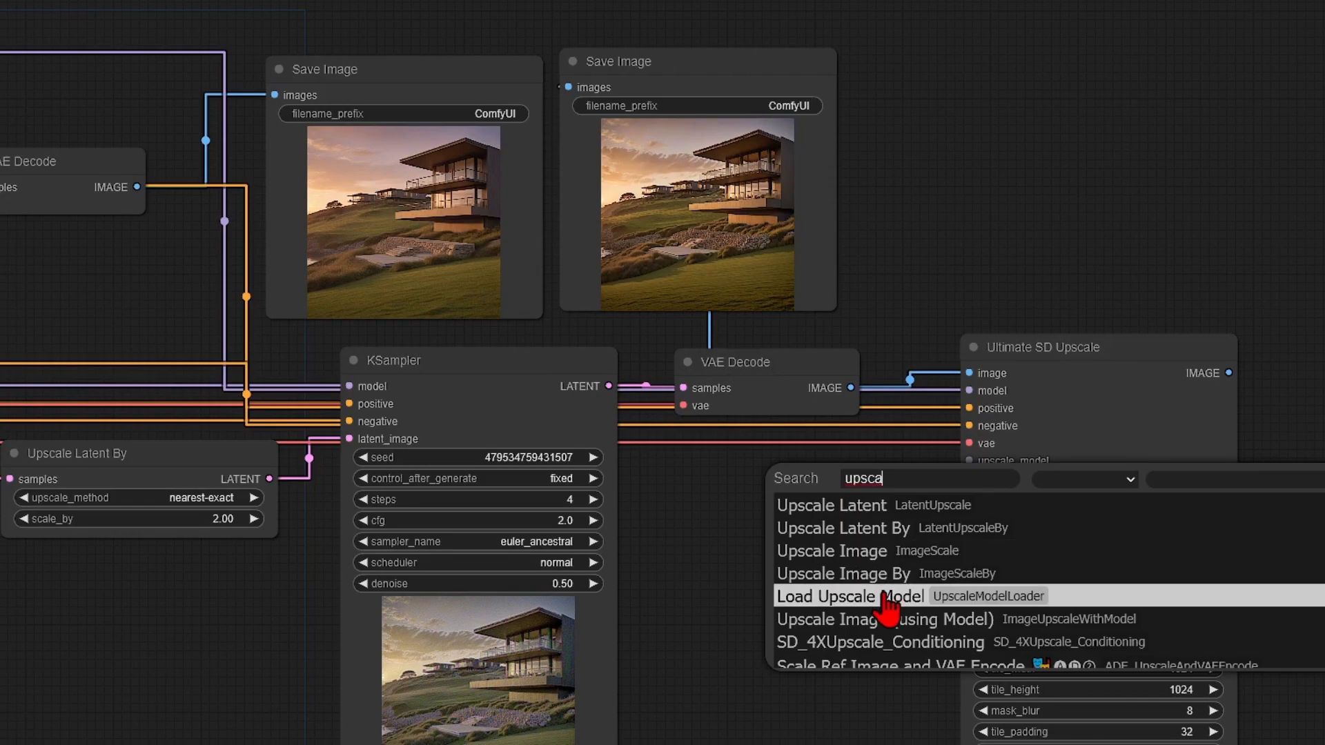
{"action": "left_click", "coordinate": [850, 596]}
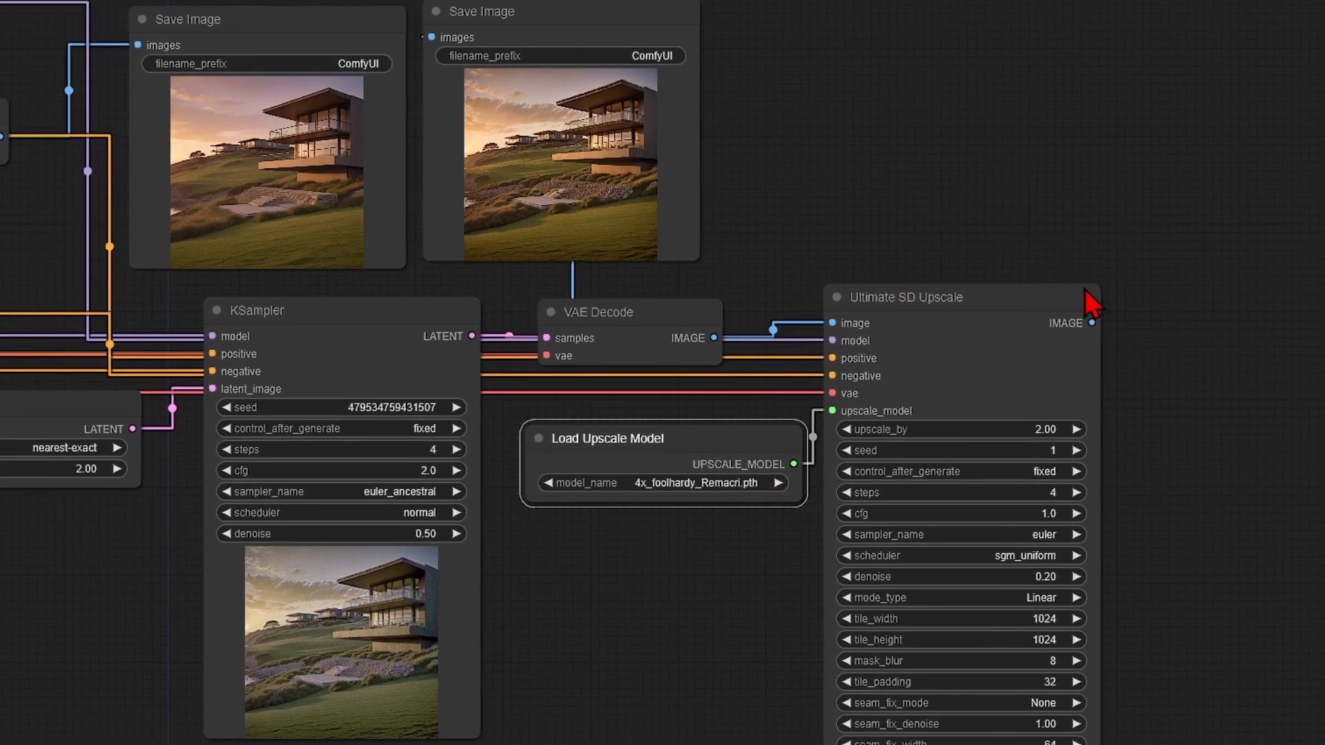
{"action": "left_click", "coordinate": [1093, 308]}
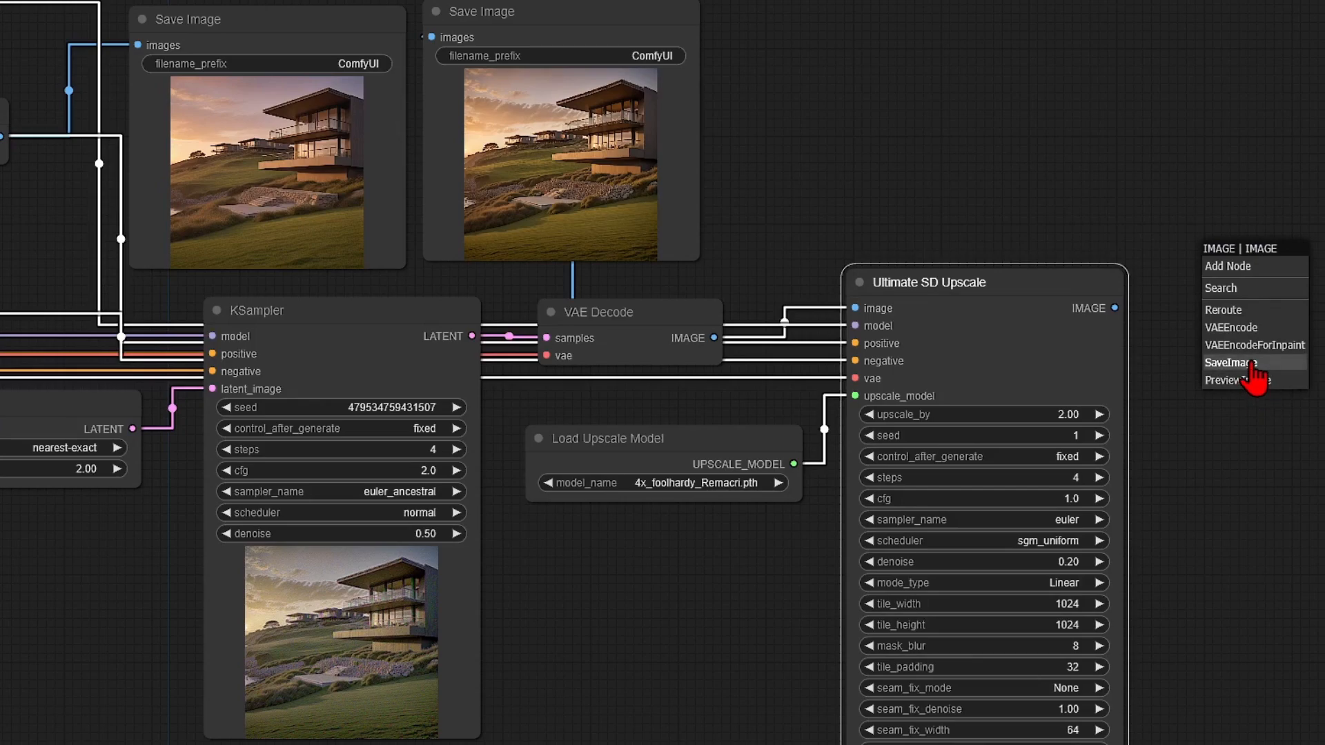
{"action": "left_click", "coordinate": [1230, 363]}
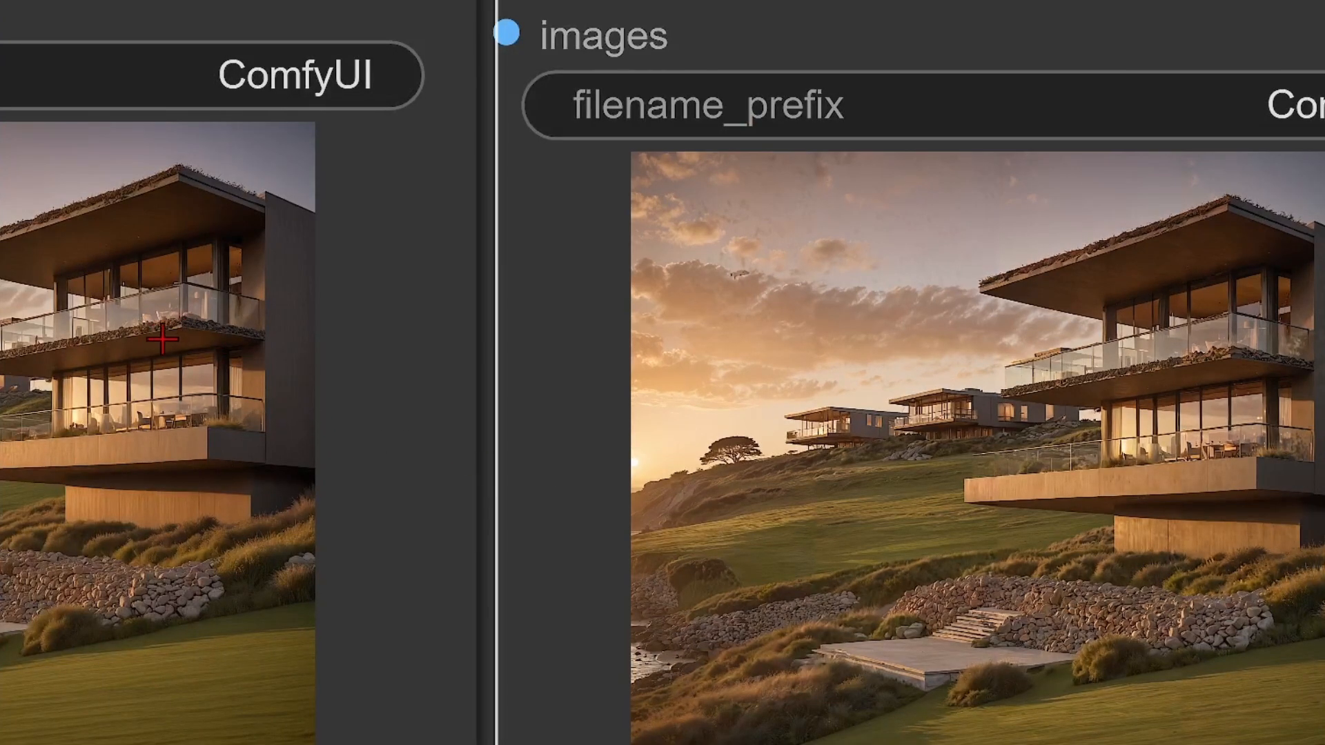
{"action": "mouse_move", "coordinate": [1242, 355]}
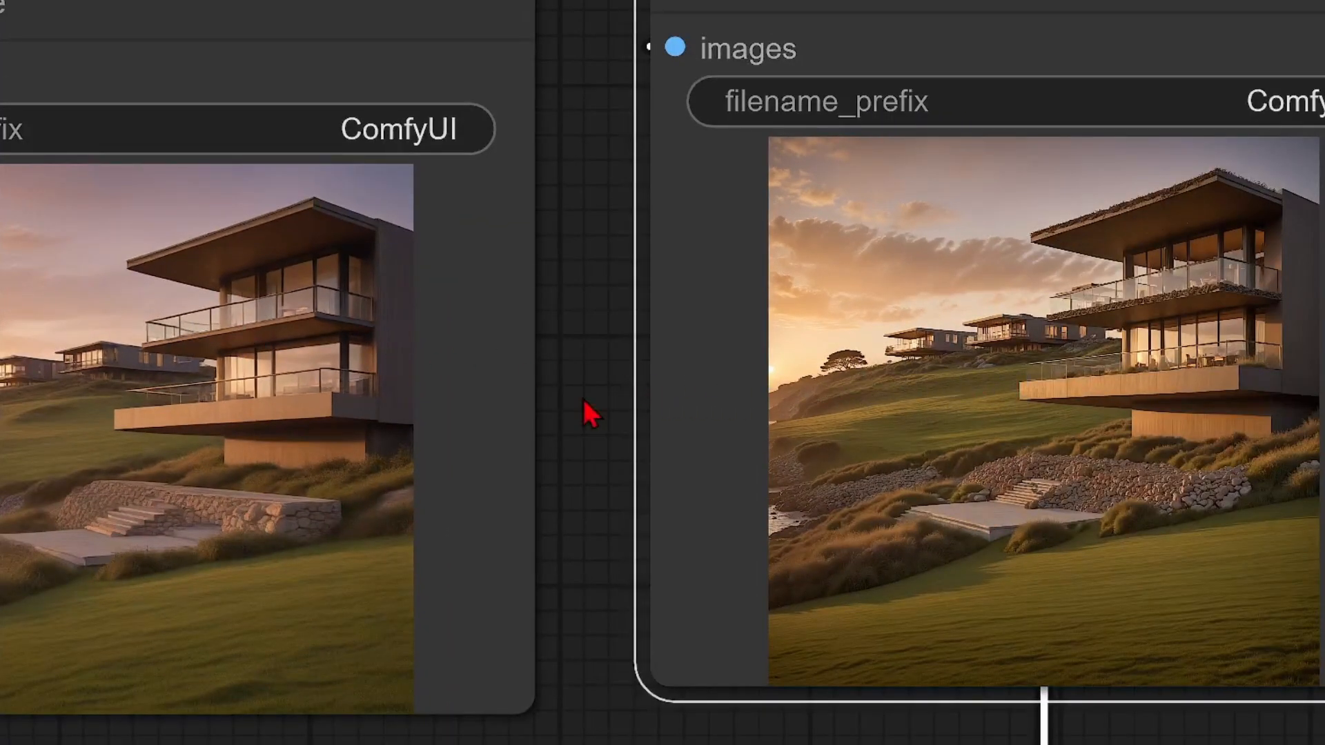
Bypass the Upscale Latent By node so the latent passes through unscaled
{"action": "right_click", "coordinate": [469, 416]}
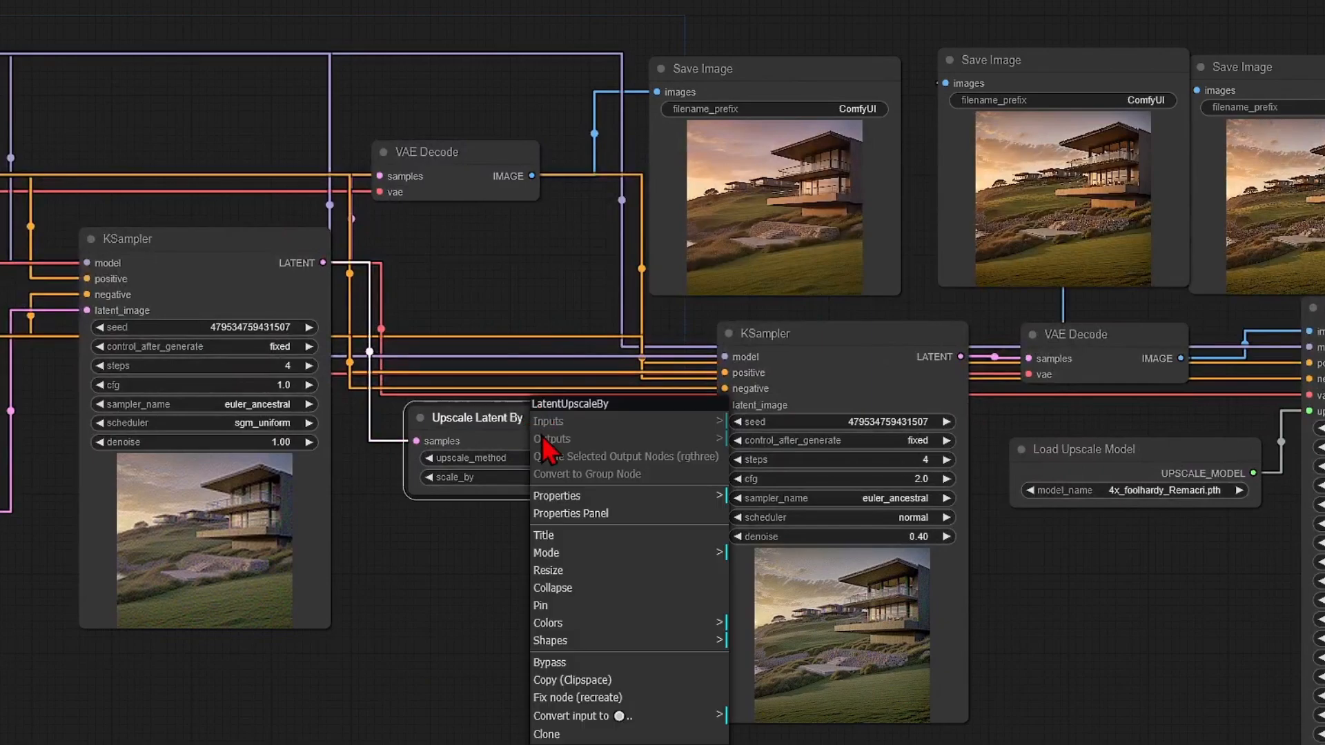
{"action": "mouse_move", "coordinate": [561, 667]}
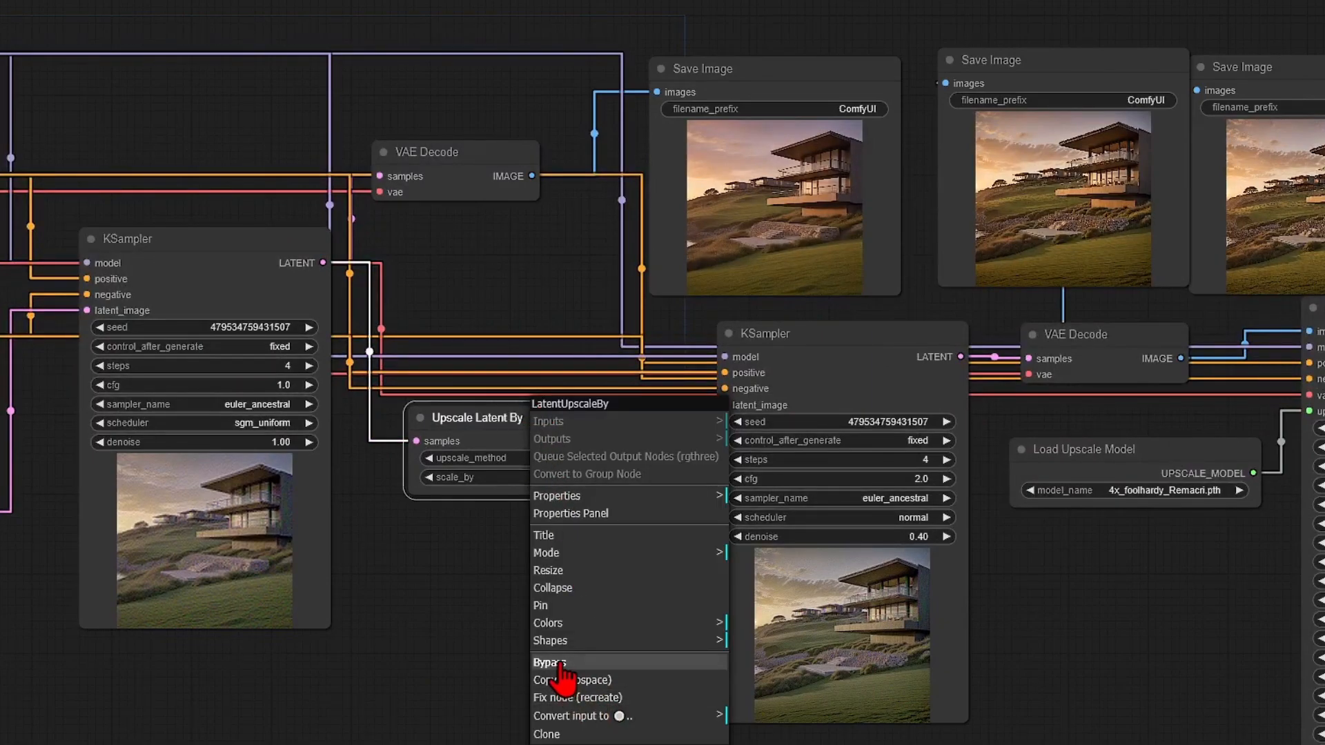
{"action": "left_click", "coordinate": [551, 662]}
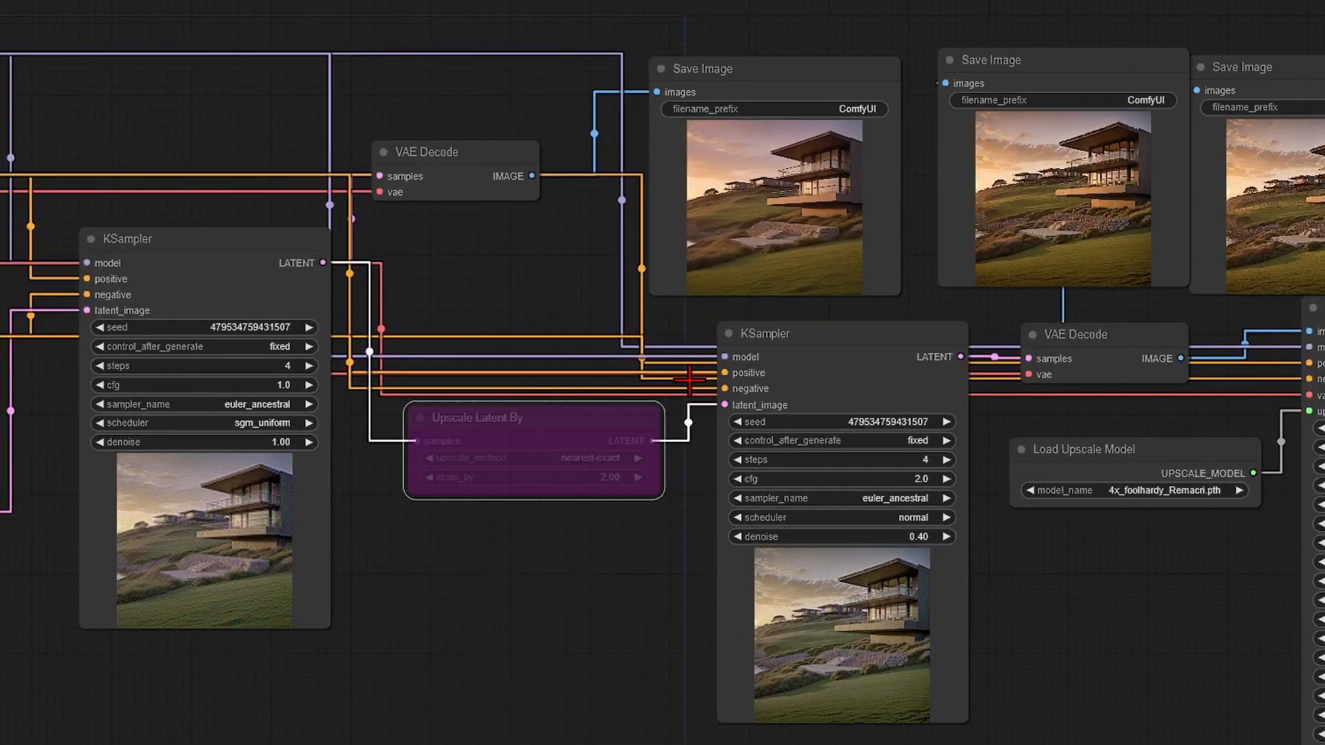